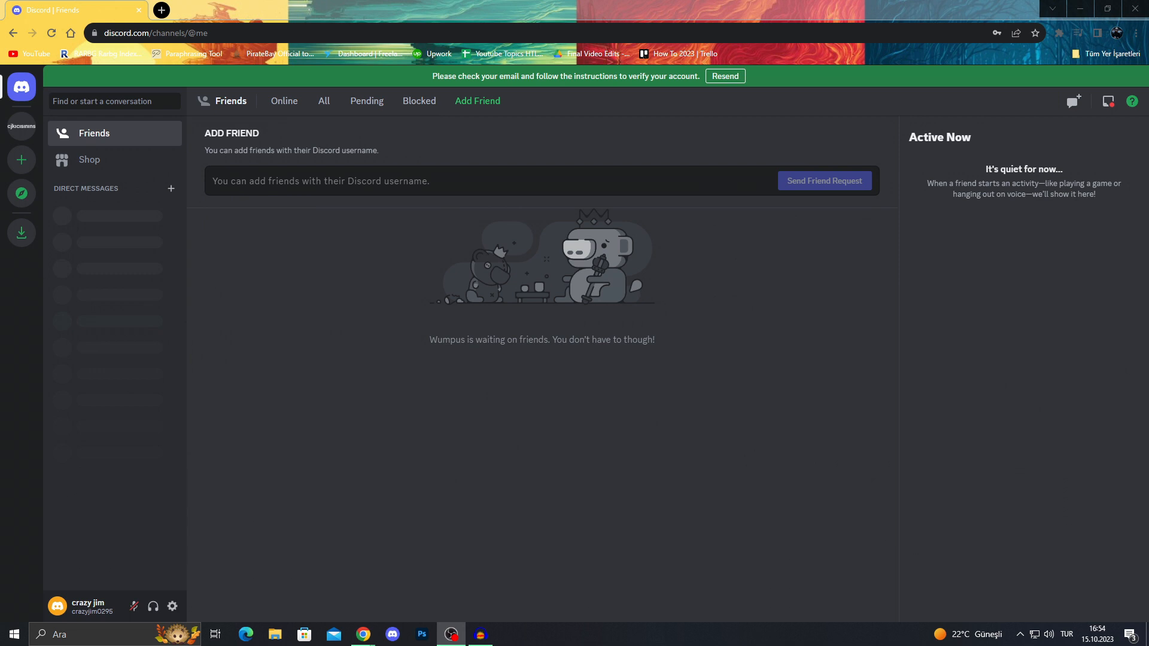
mouse_move(93, 133)
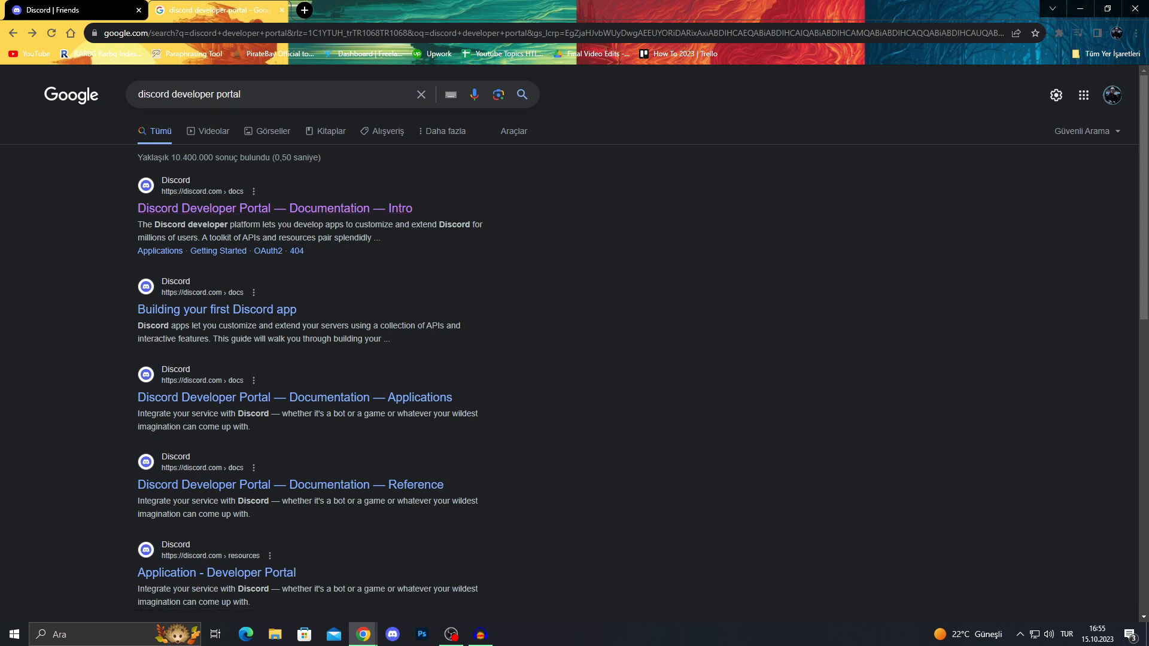
mouse_move(274, 208)
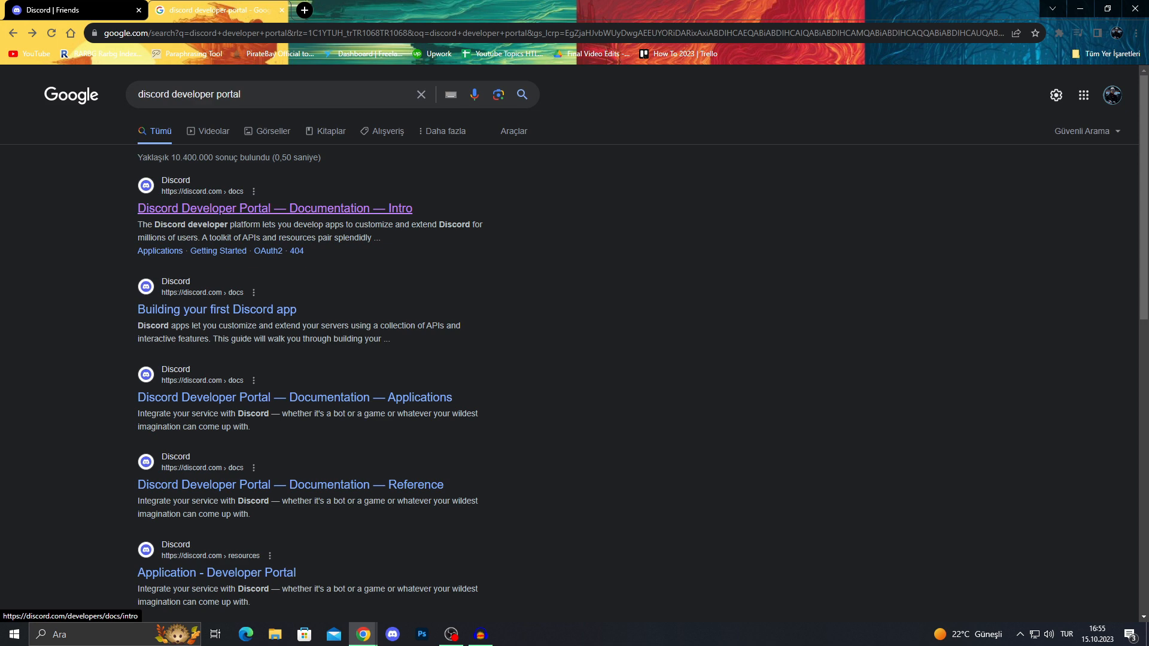
Start a new application named 'Test 1' from the Applications list and accept the developer terms.
click(274, 208)
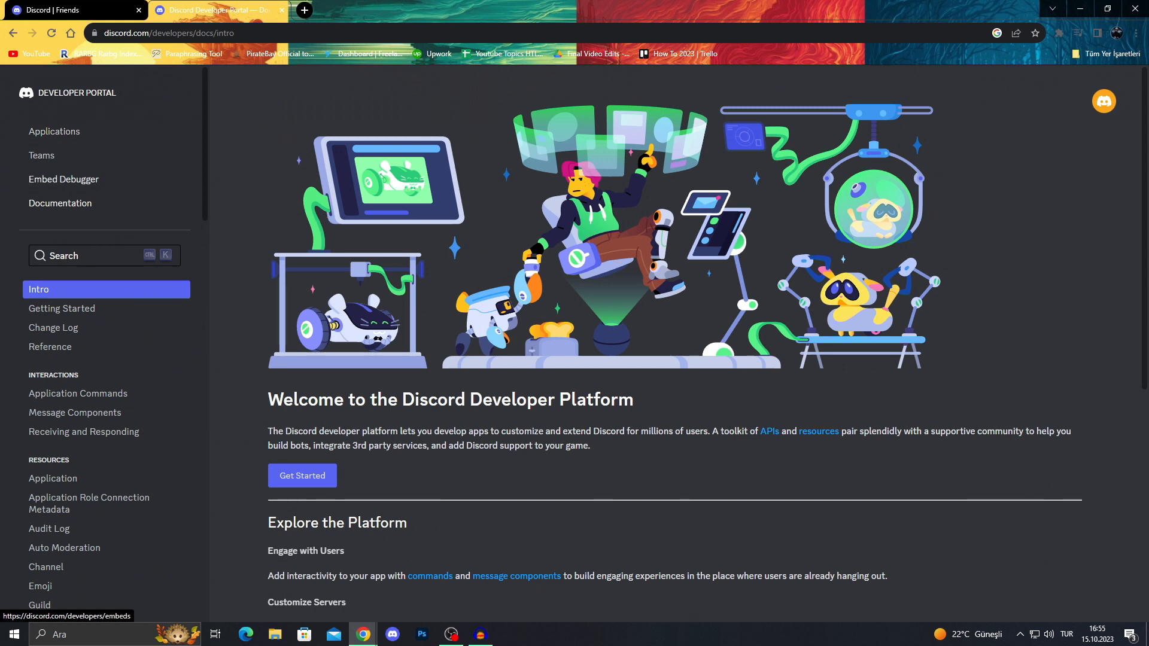
mouse_move(54, 132)
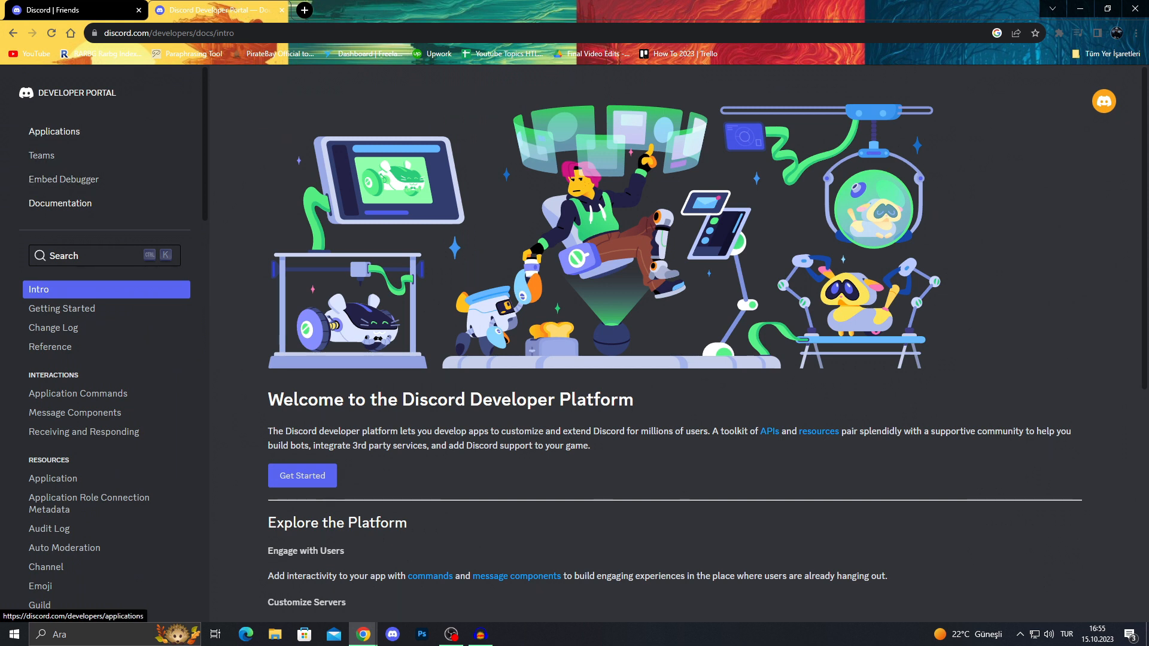
click(54, 132)
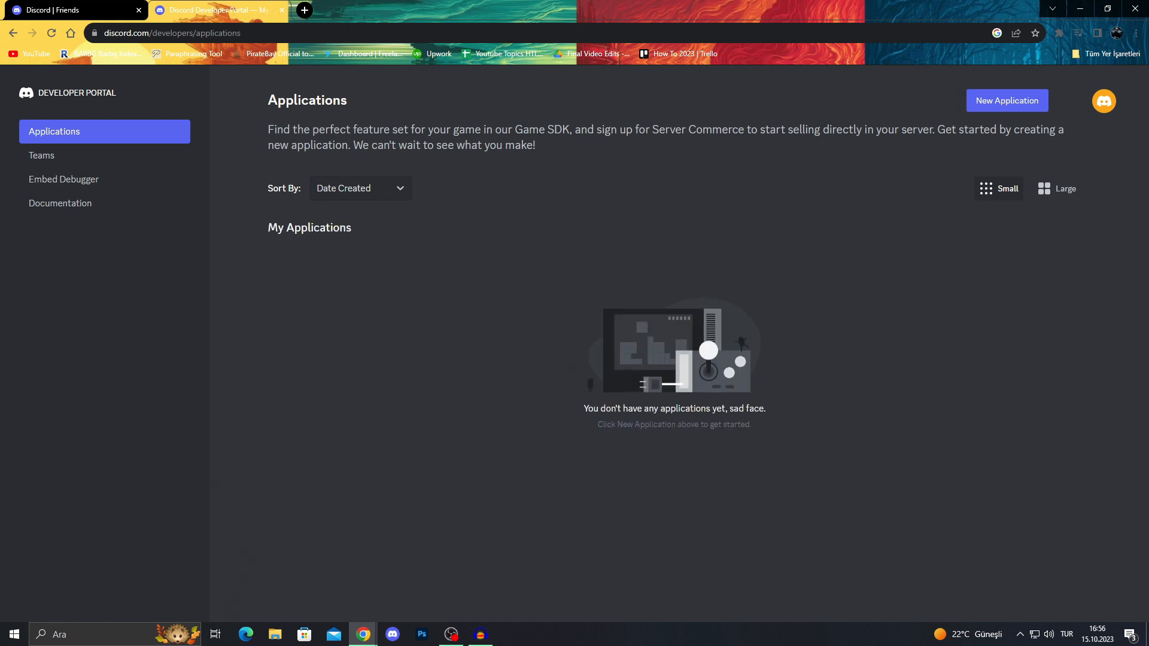
click(1006, 100)
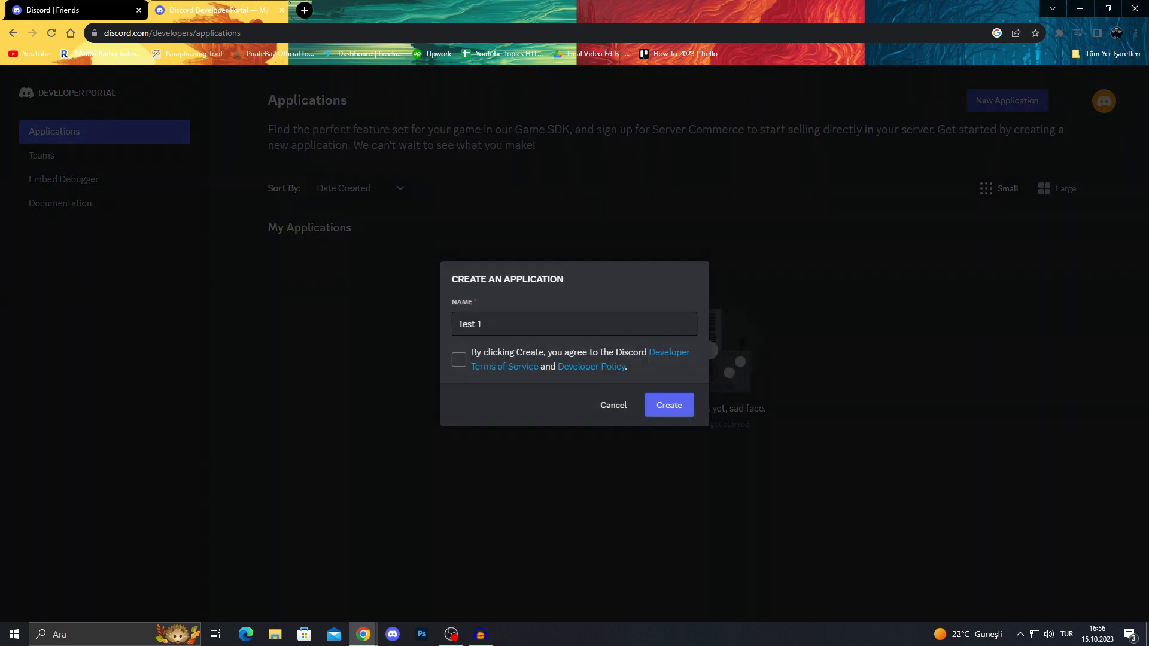
triple_click(573, 323)
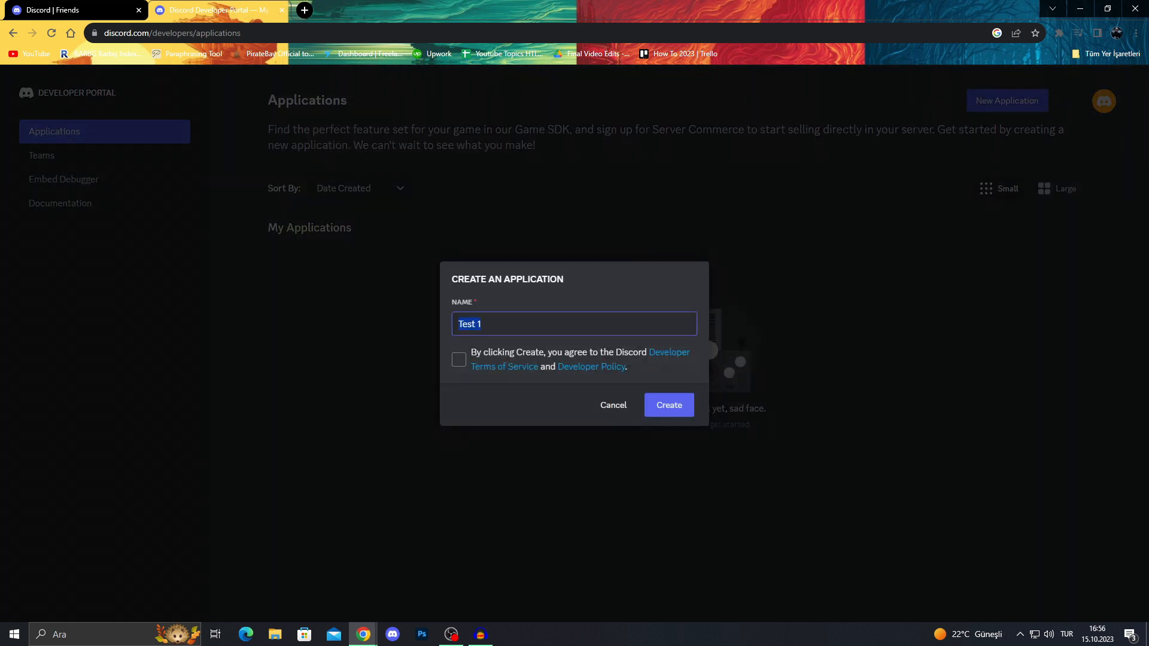
click(459, 360)
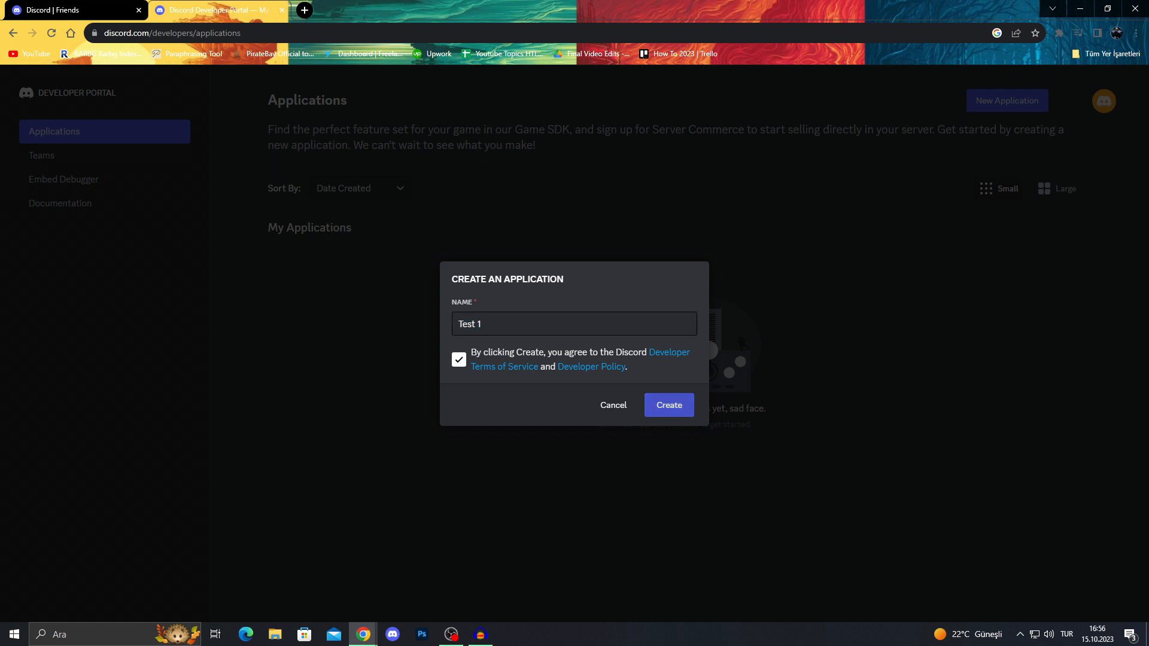
Create the Test 1 app, then reset its bot token and copy the new one.
click(666, 404)
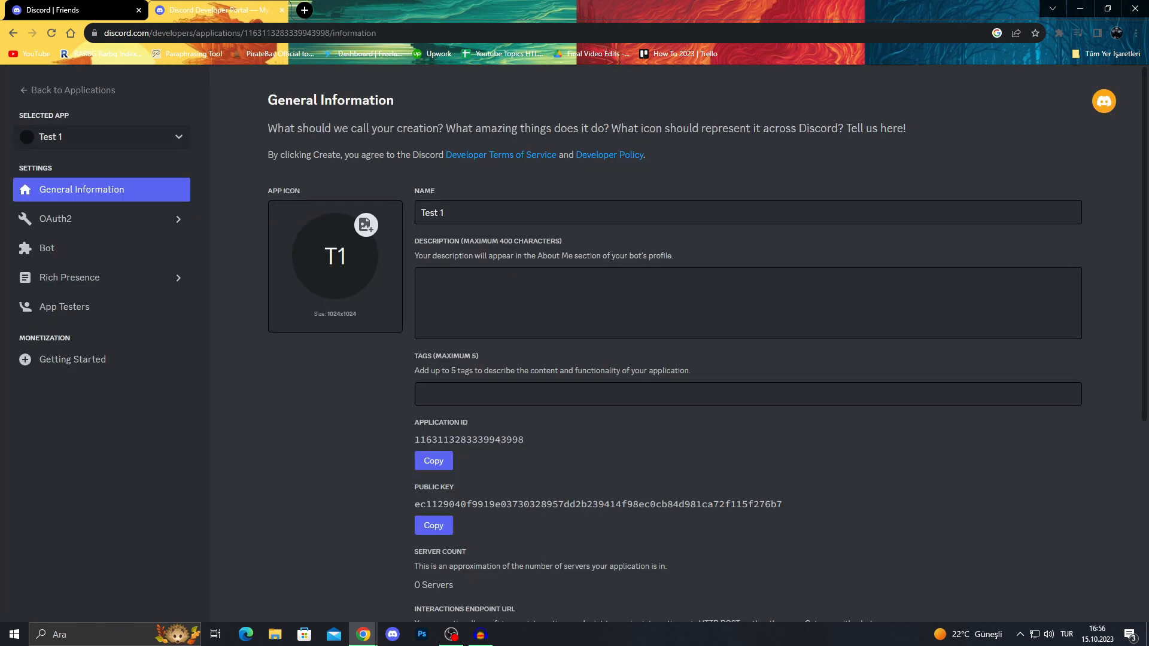
mouse_move(335, 255)
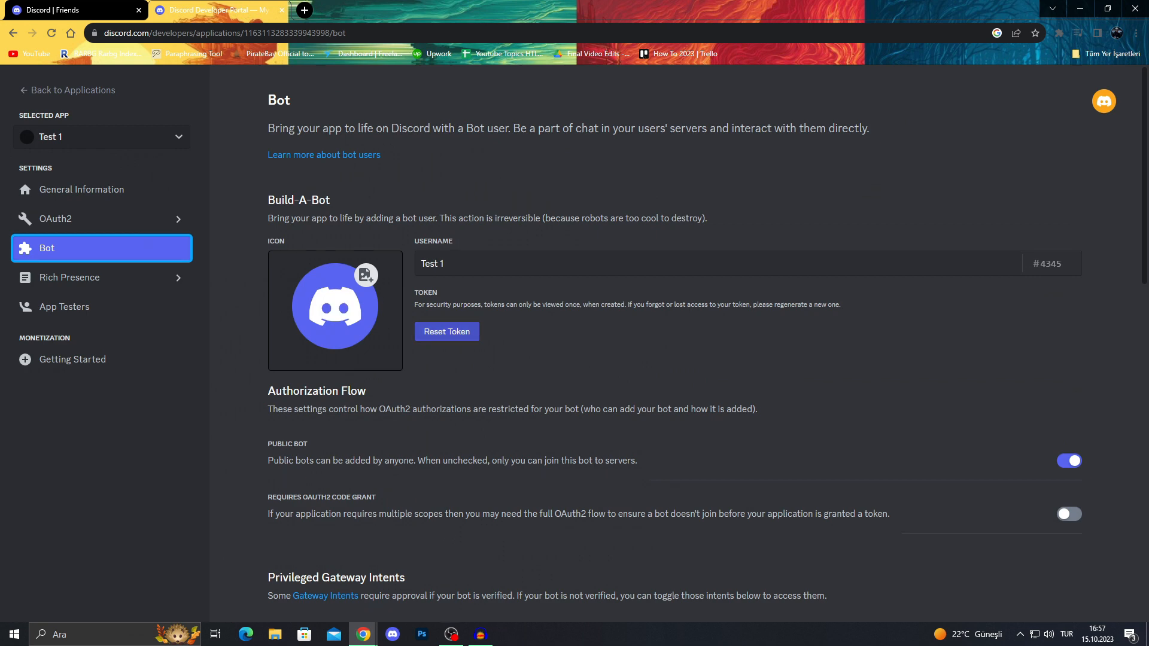
click(445, 332)
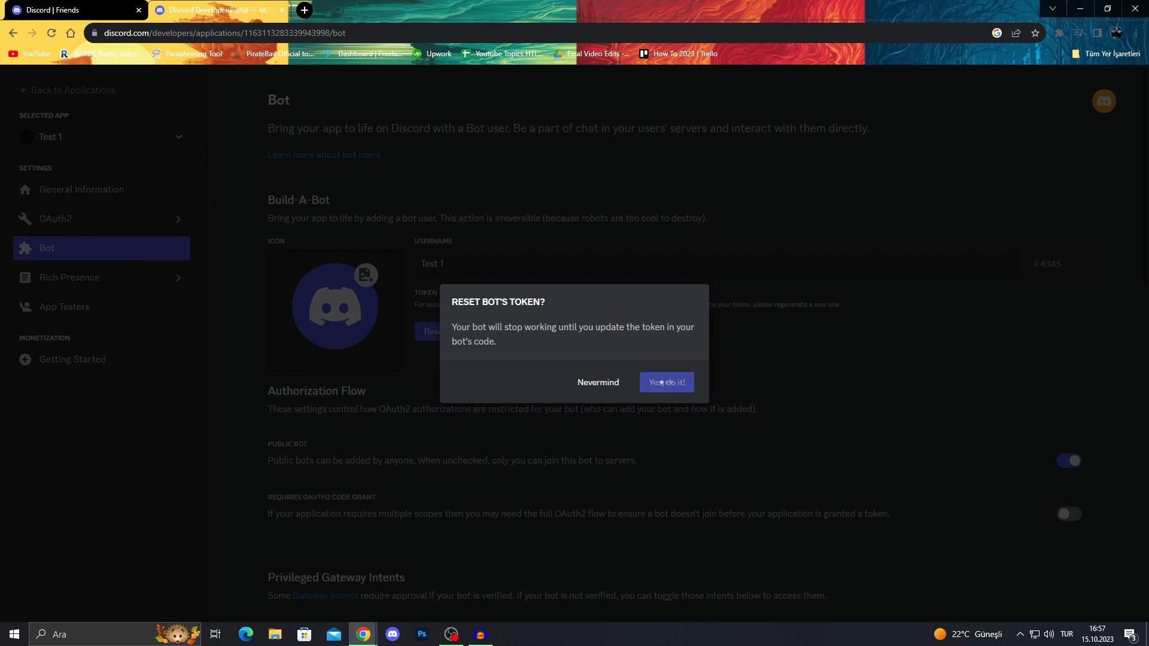
click(665, 381)
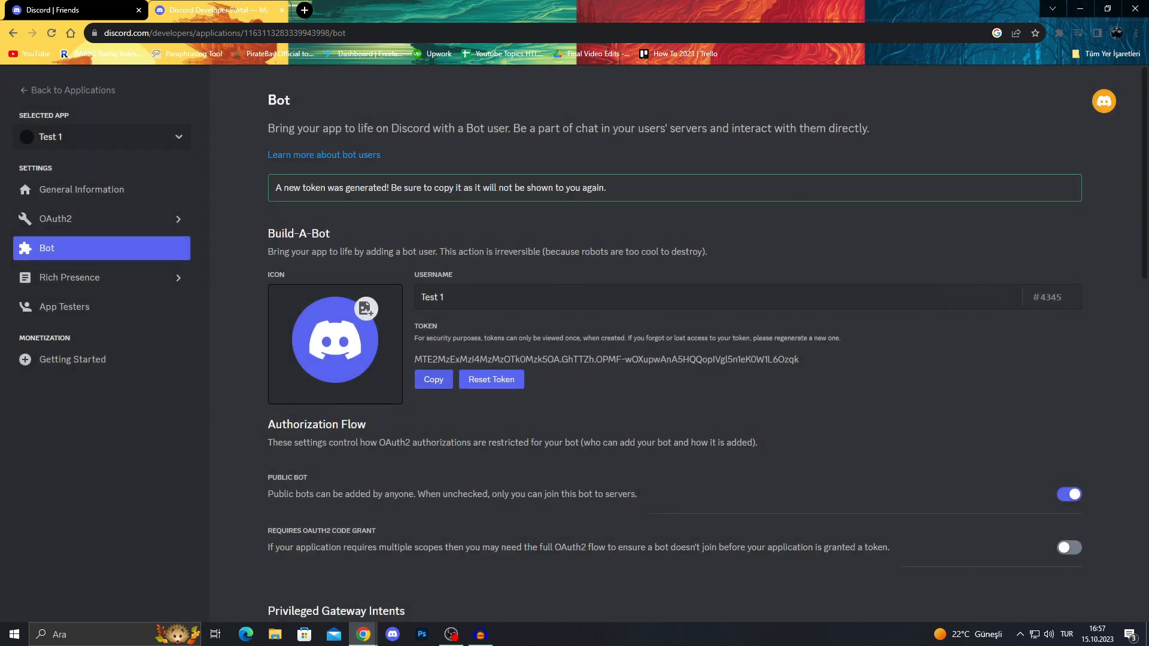
click(431, 380)
text(bot)
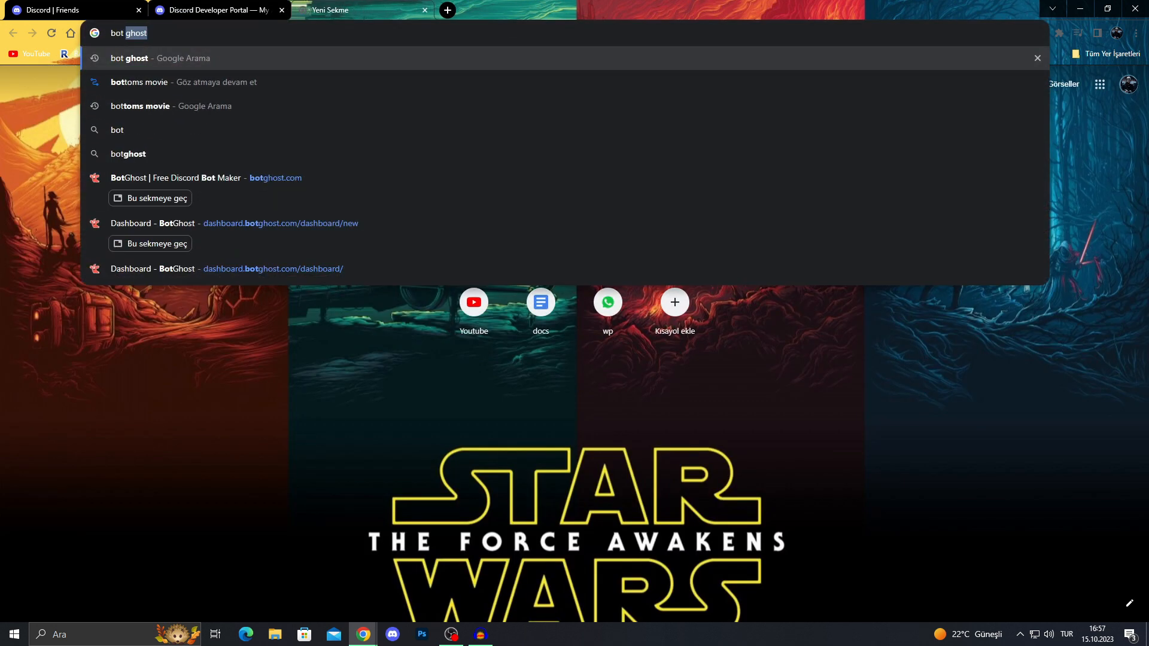
On botghost.com, create a bot from the pasted Discord token.
click(204, 177)
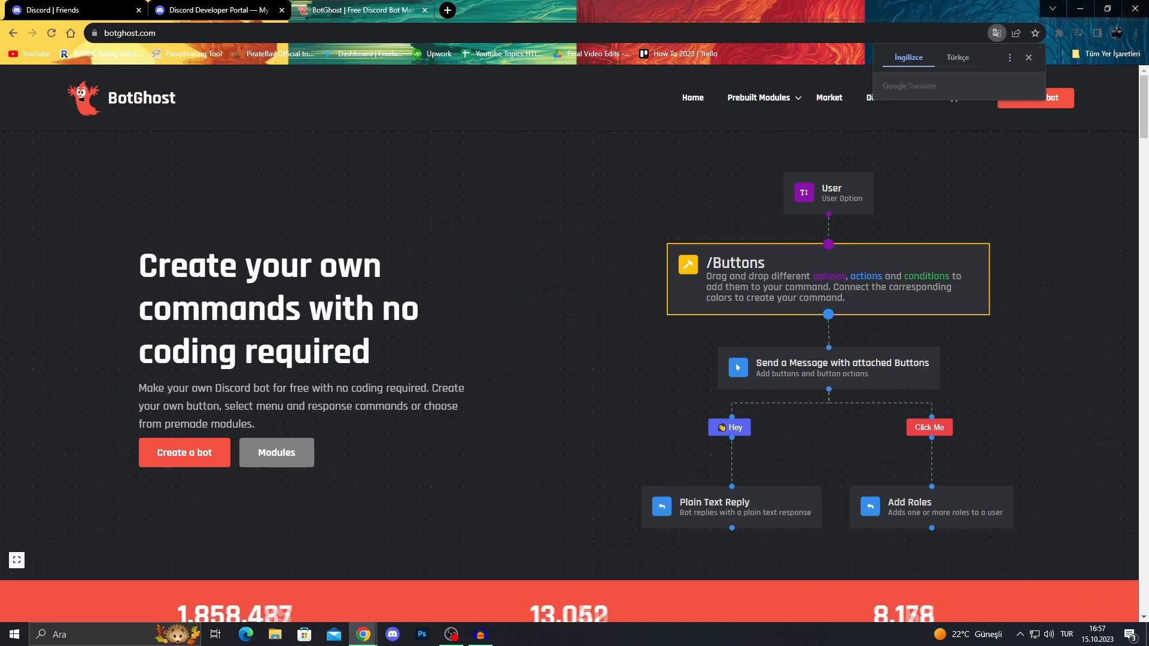
click(1027, 57)
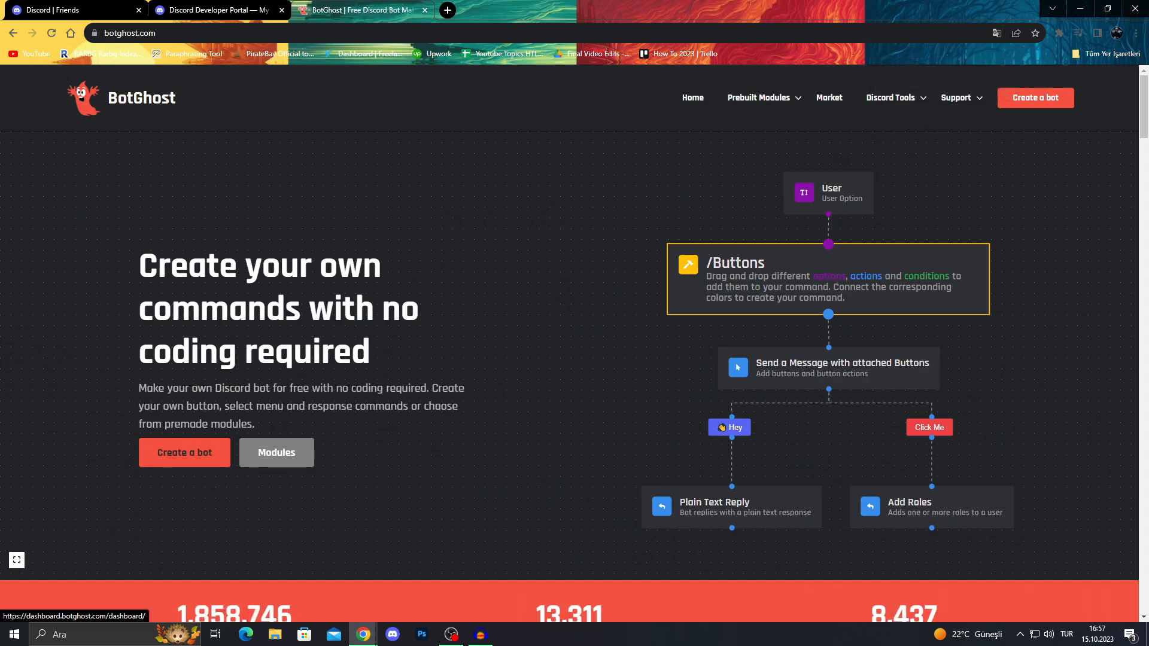
click(184, 452)
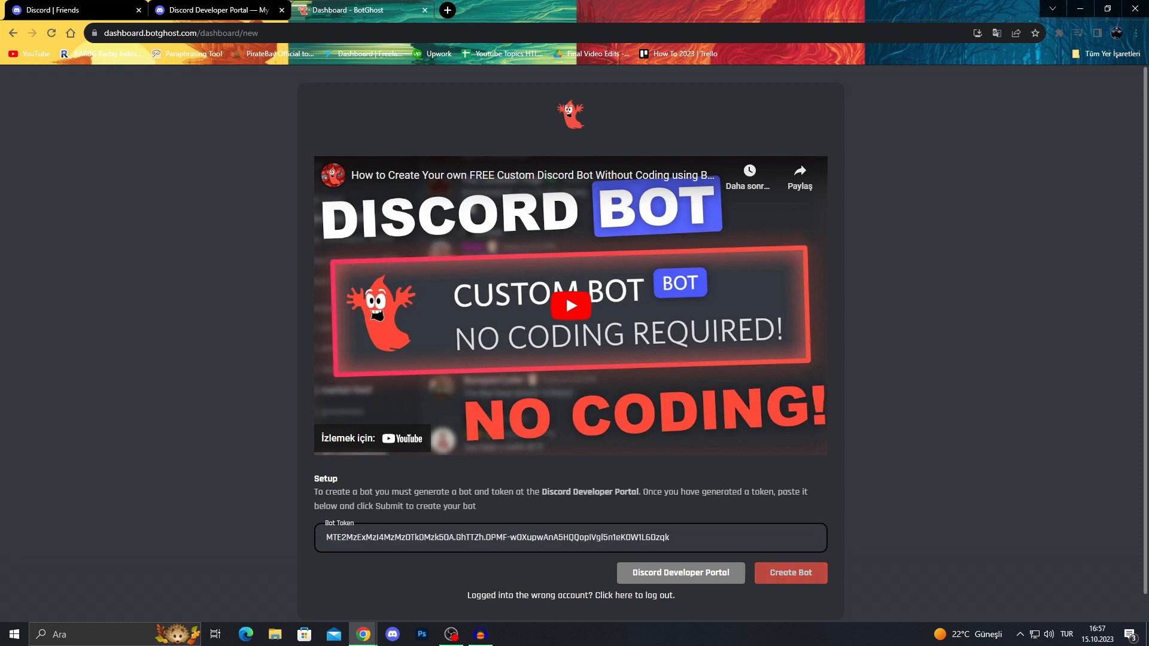
click(789, 573)
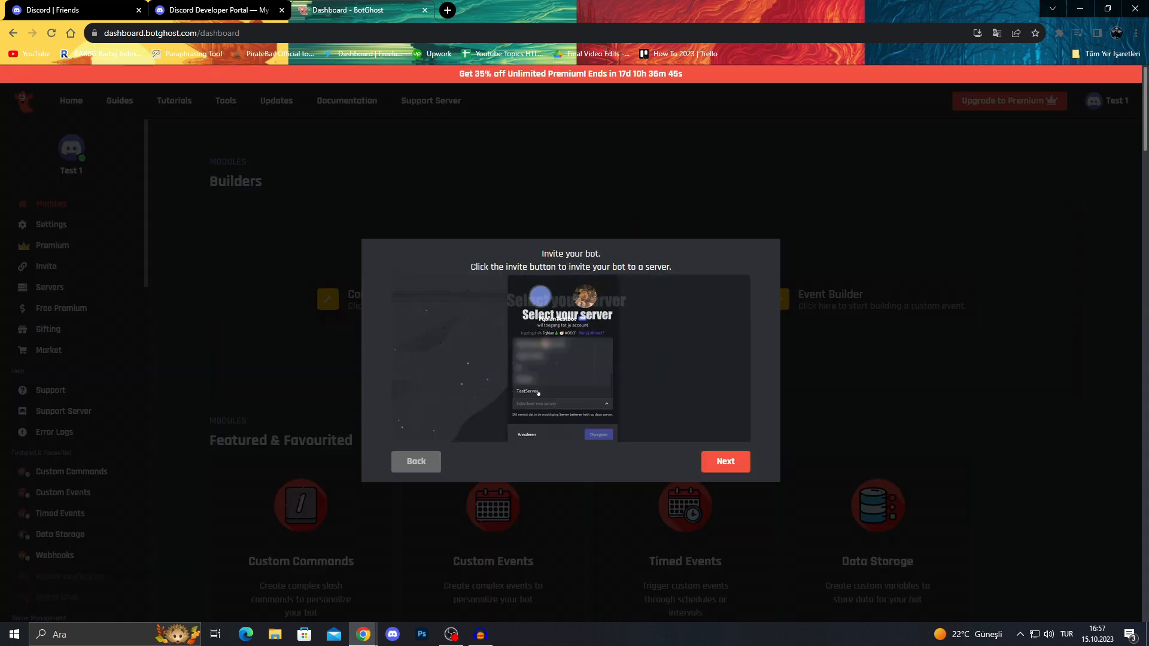
Get through the BotGhost welcome walkthrough to the Test 1 Modules dashboard.
click(724, 461)
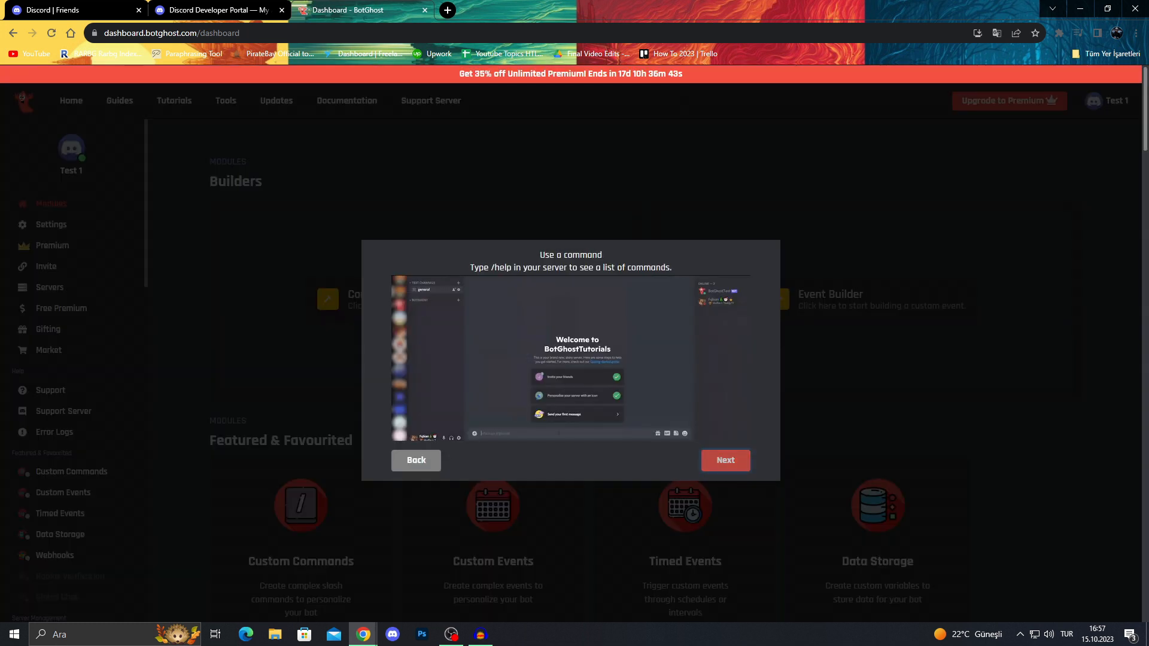
click(724, 460)
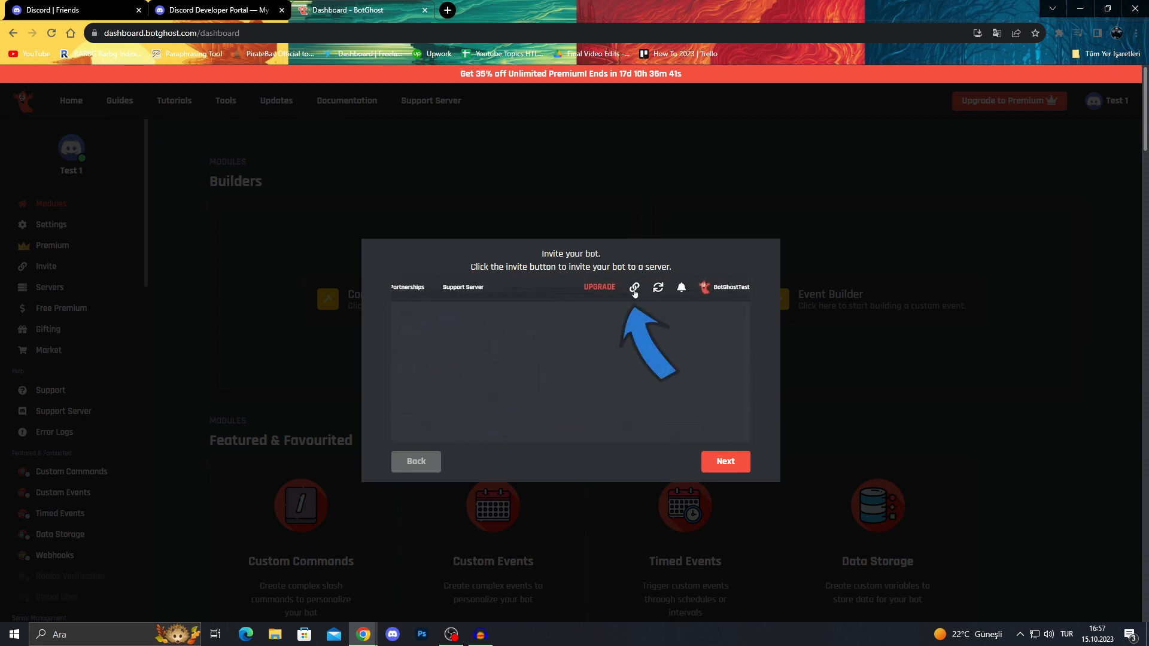
click(725, 461)
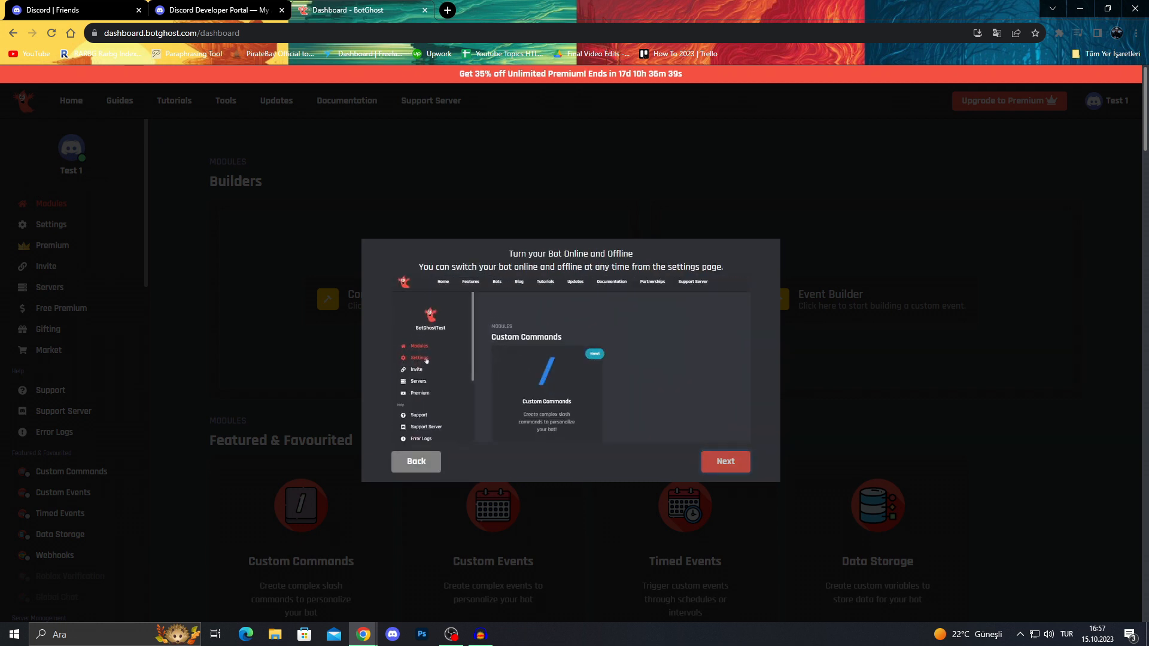
click(724, 460)
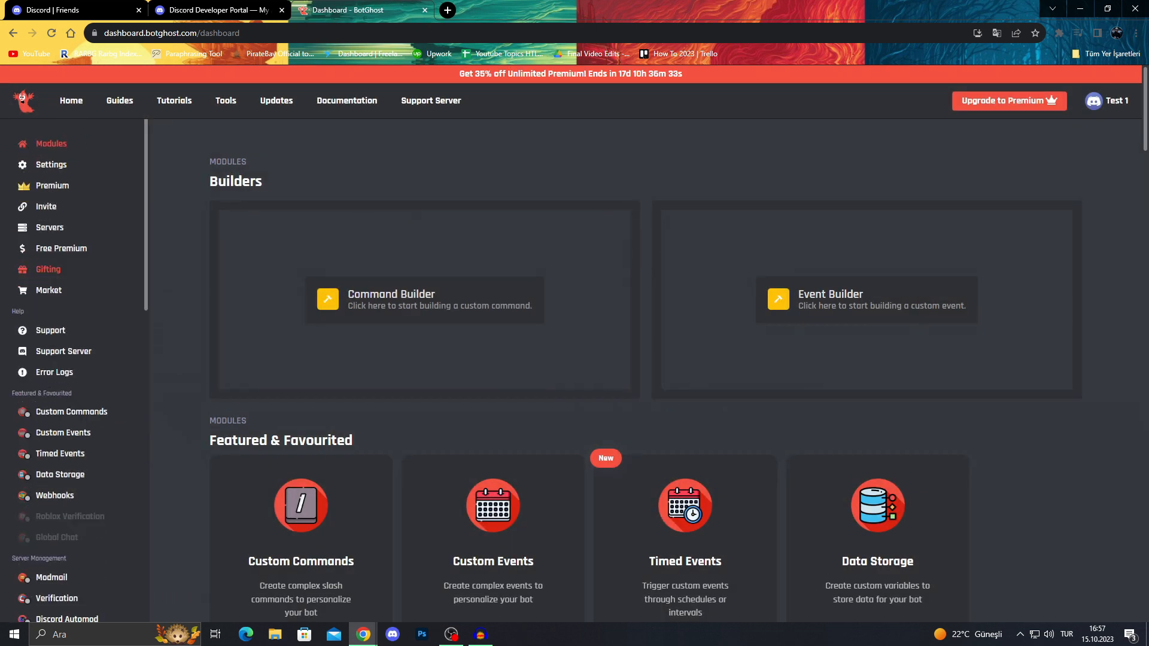
Locate and select the Active Developer Badge module in BotGhost's module list.
scroll(down, 3)
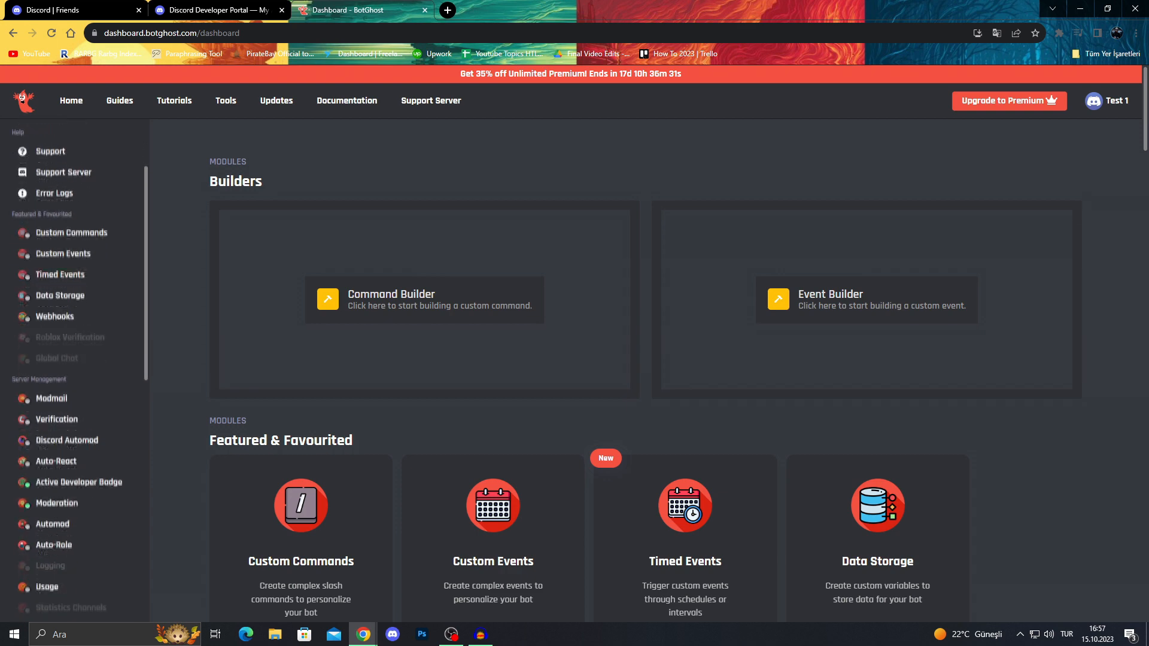
scroll(down, 3)
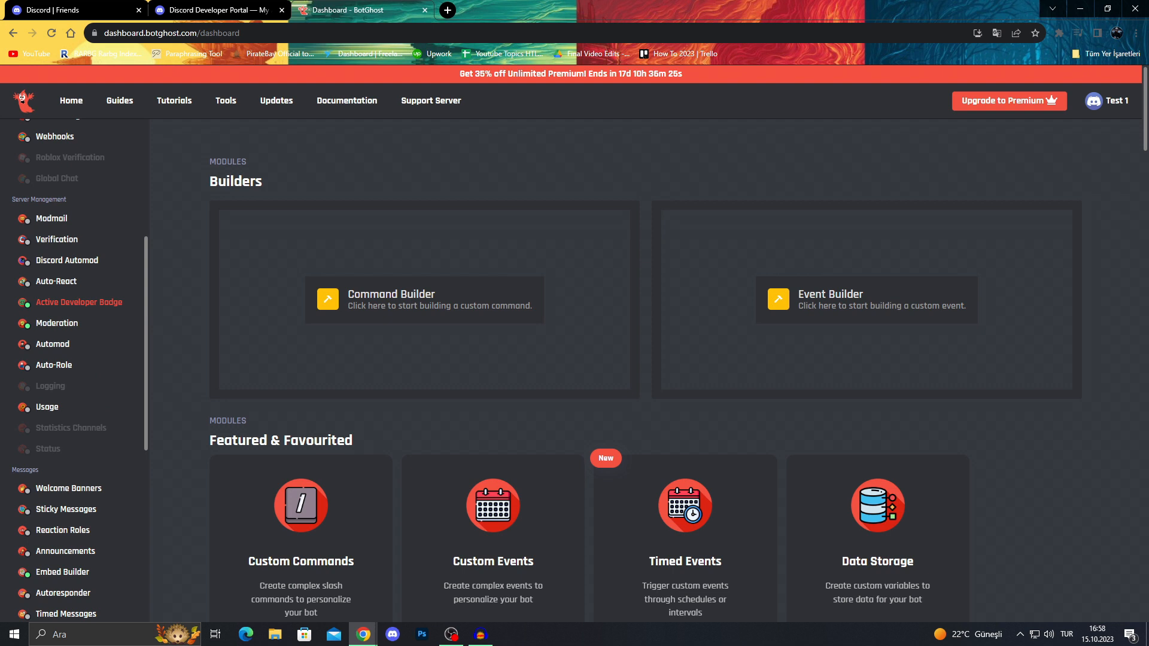
click(79, 302)
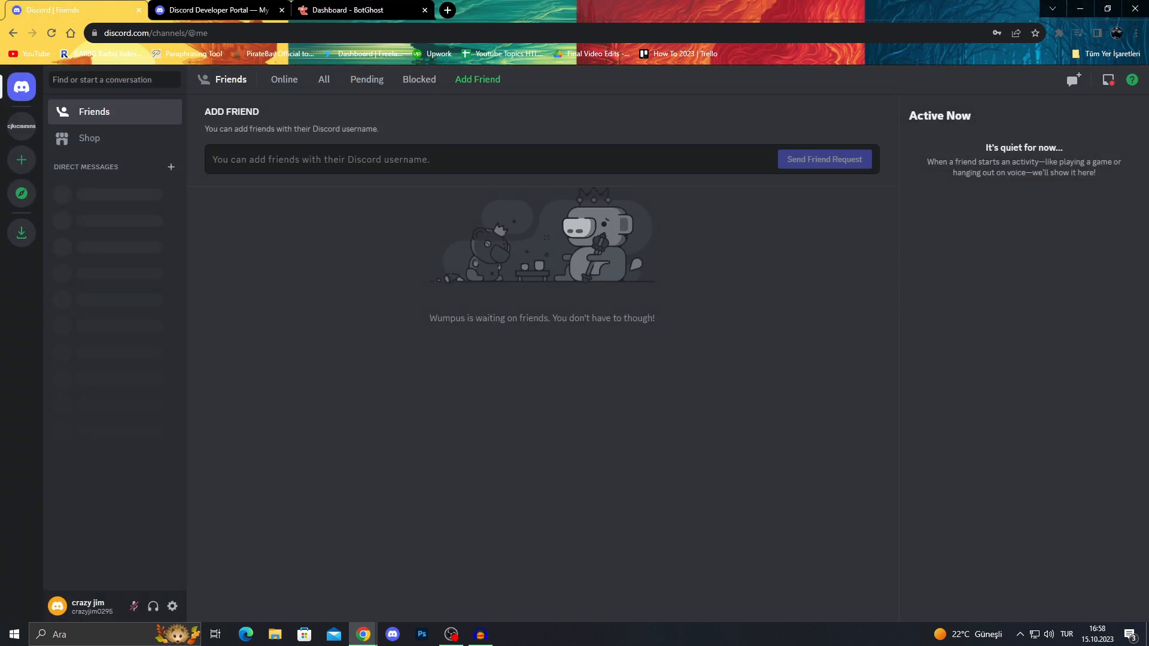
From my server's settings, start the Enable Community setup.
click(22, 125)
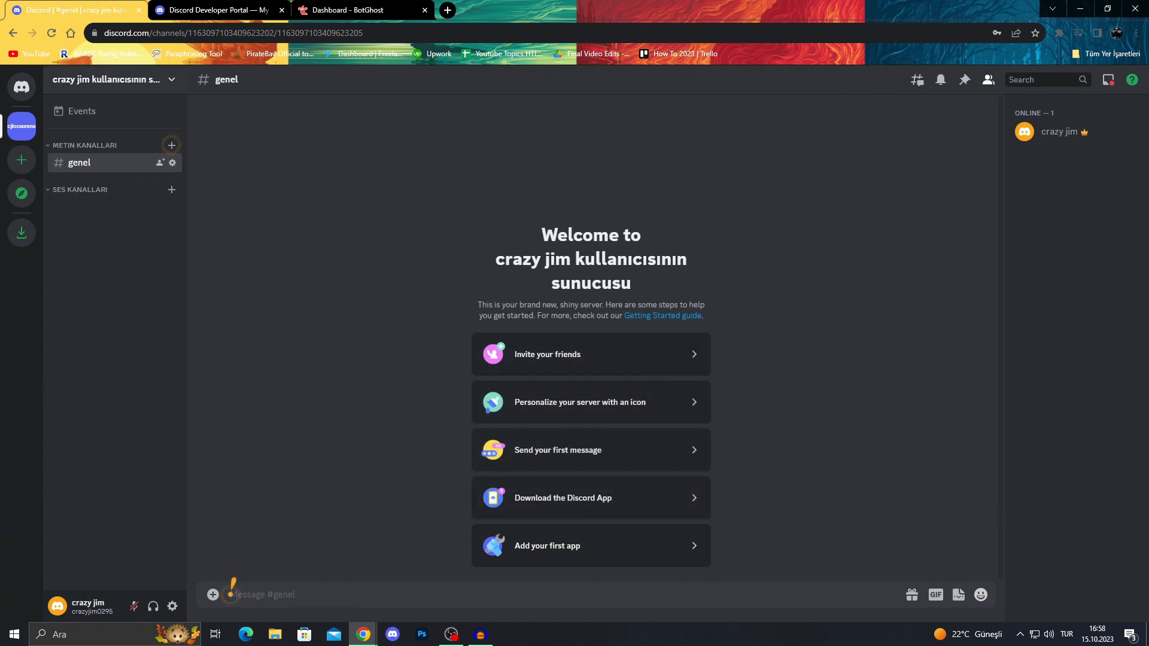
click(110, 79)
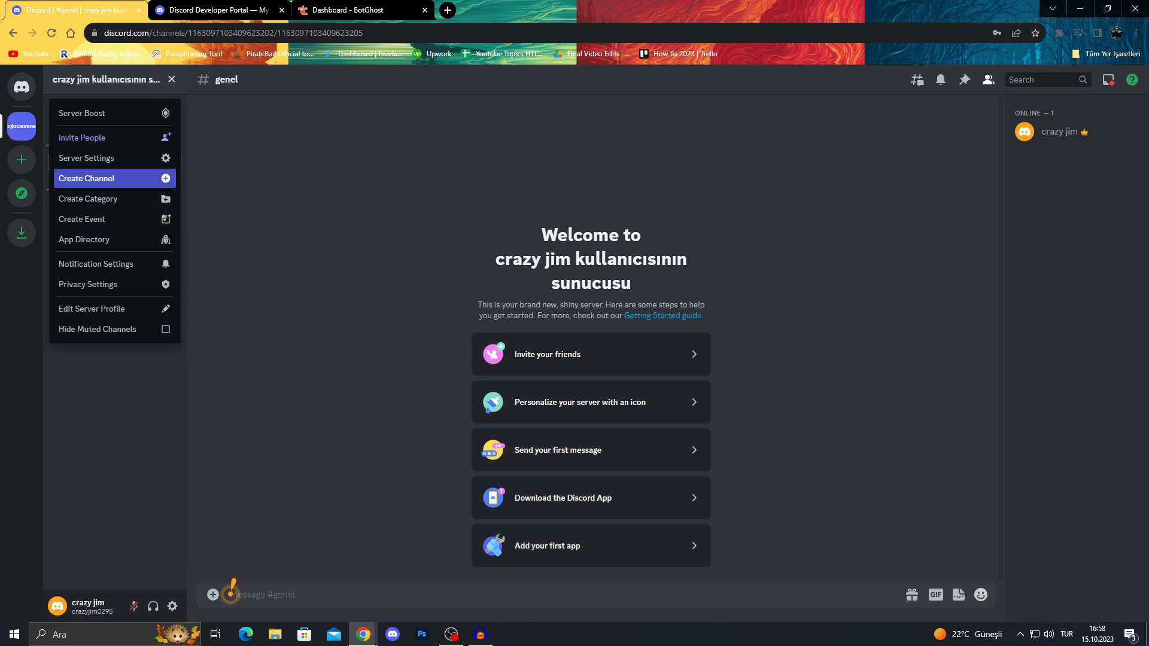
click(86, 158)
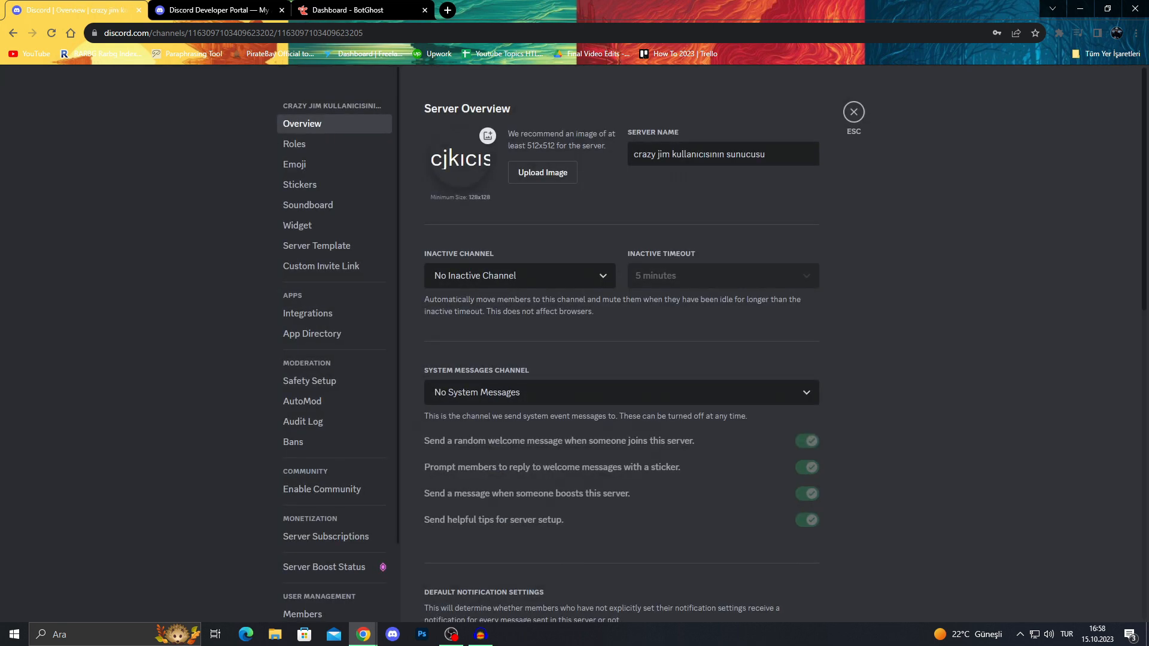
click(321, 488)
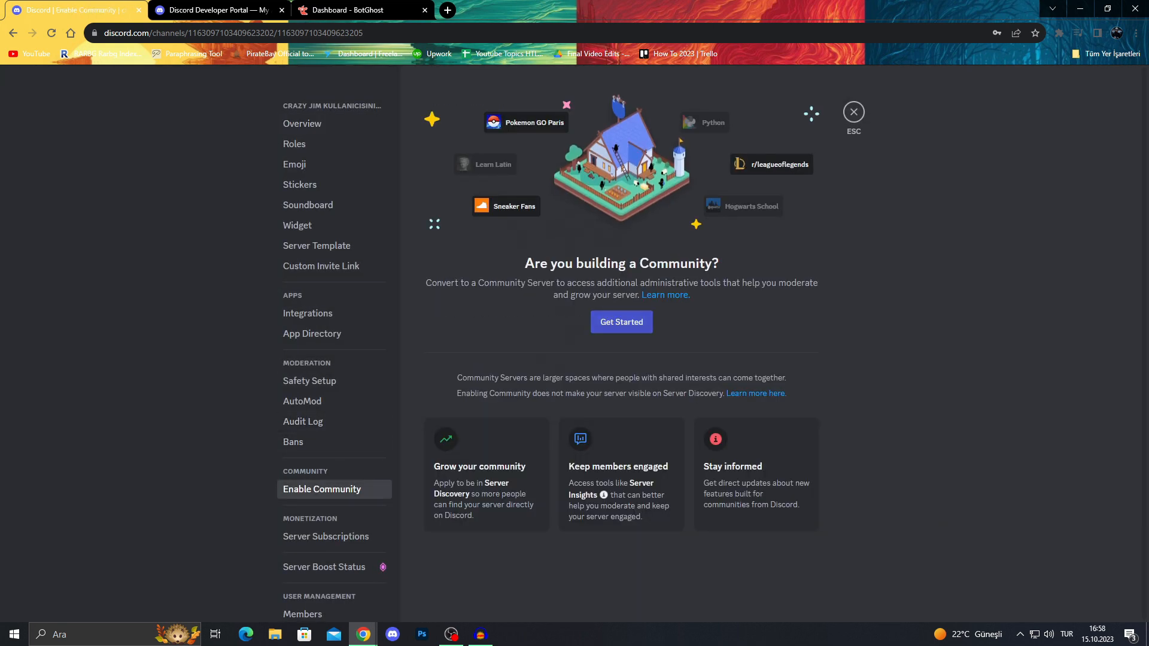
click(621, 322)
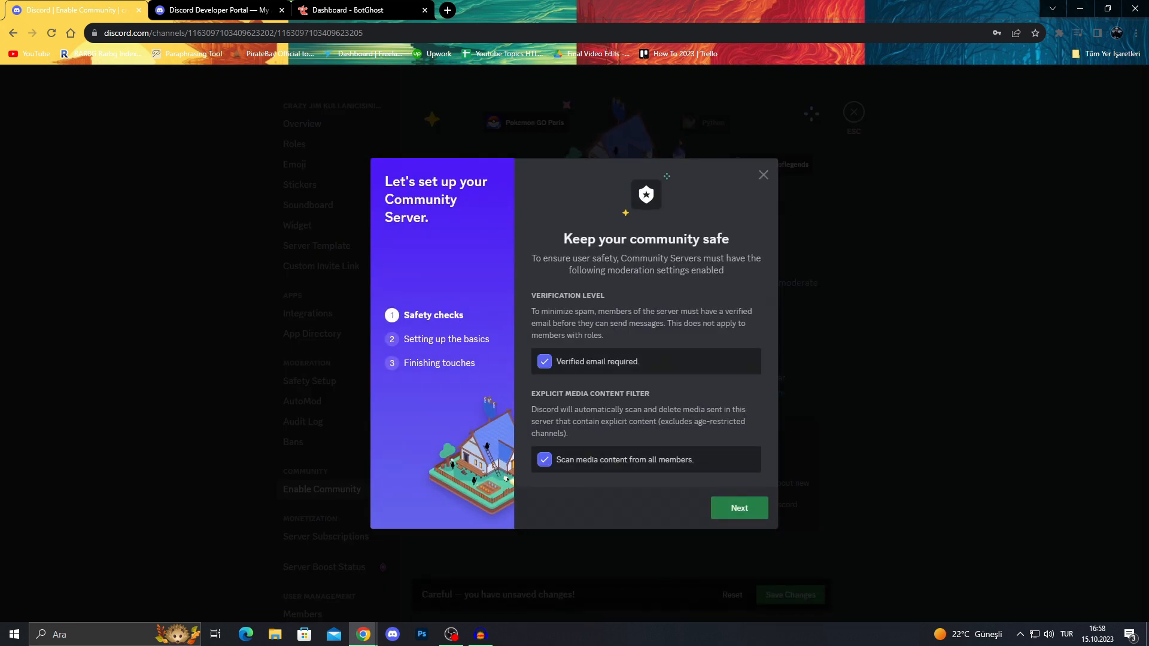
Finish the community wizard with media scanning off and auto-created rules and updates channels.
click(543, 459)
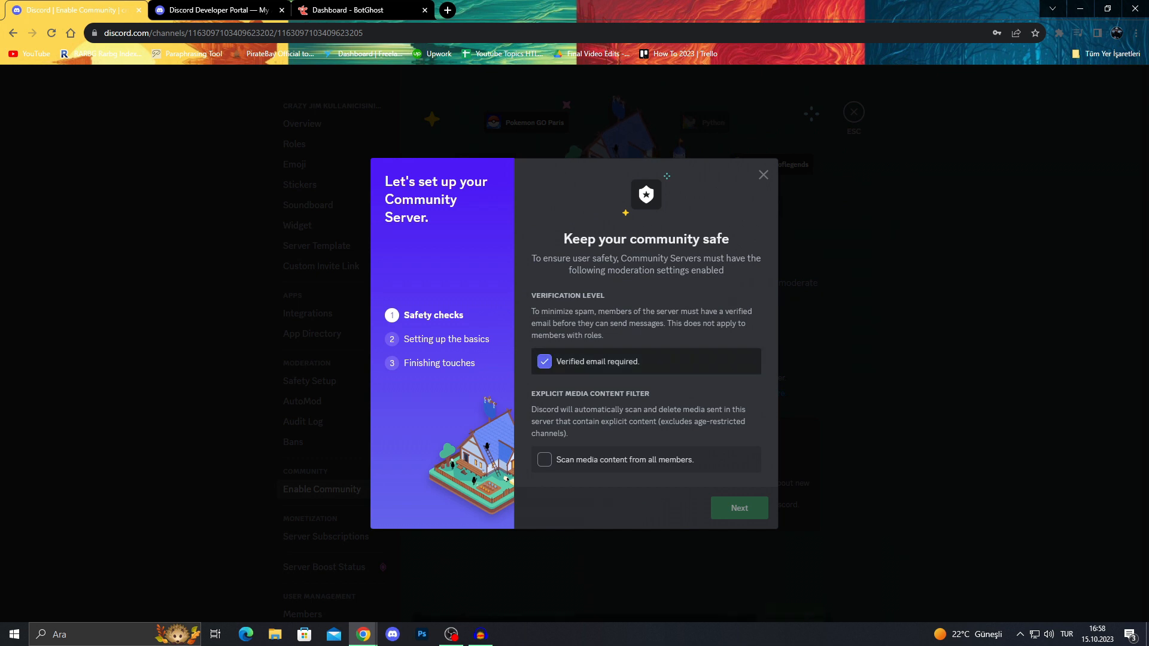
click(738, 507)
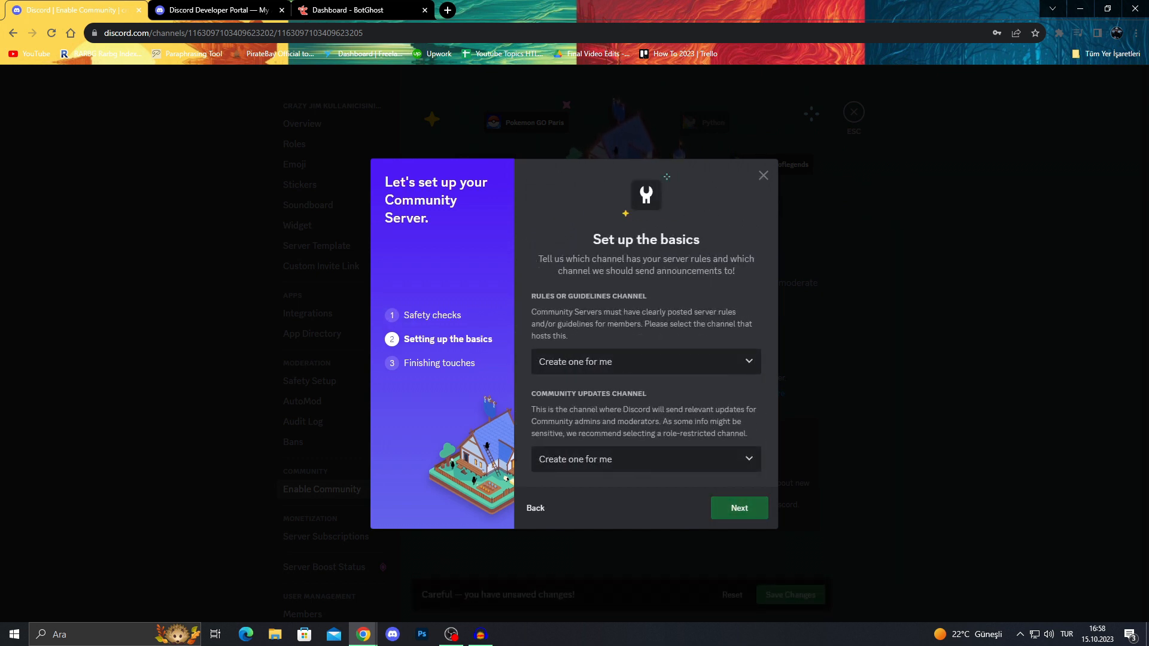
click(738, 508)
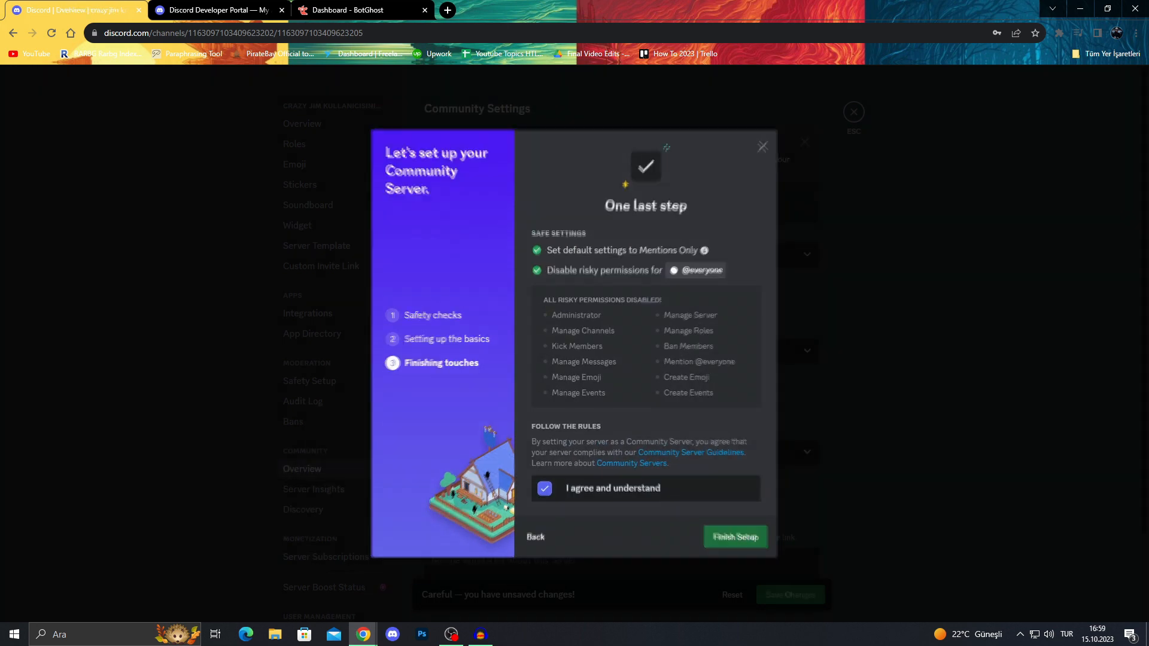
click(733, 536)
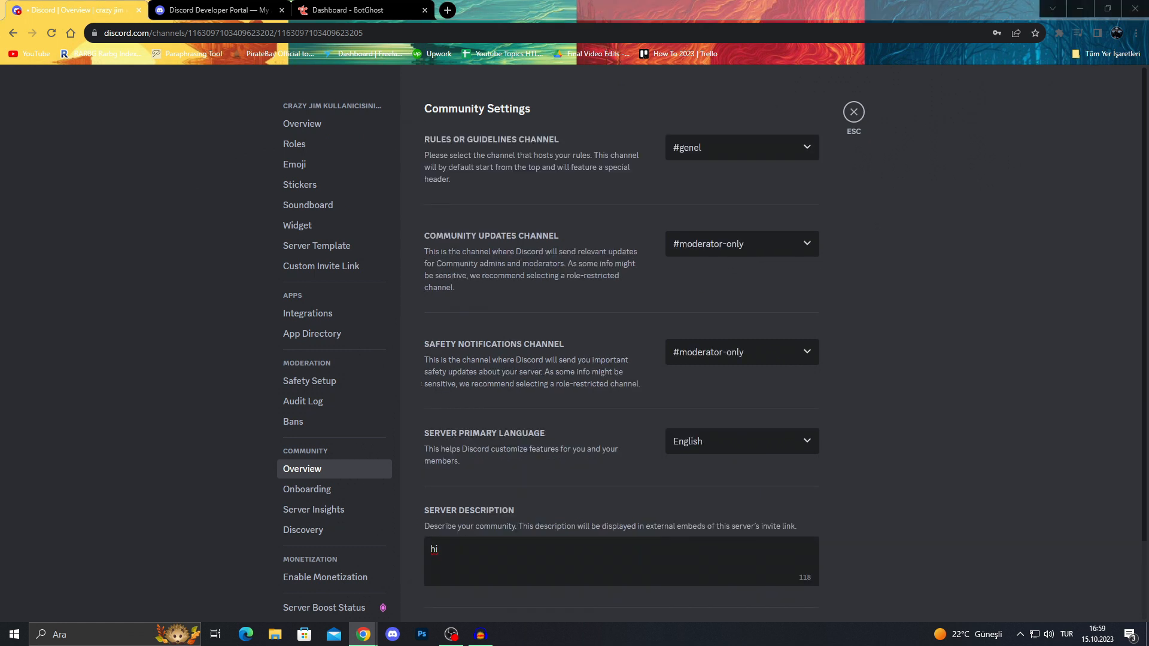
mouse_move(213, 10)
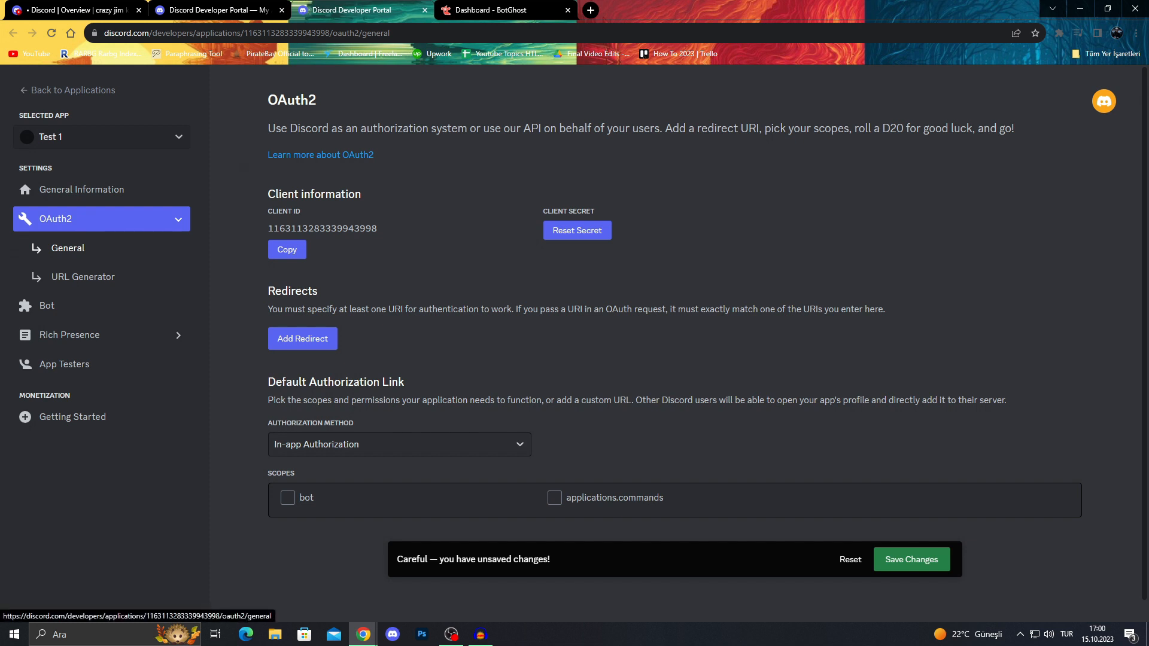
Under Default Authorization Link, add the bot scope with Administrator permission.
double_click(335, 380)
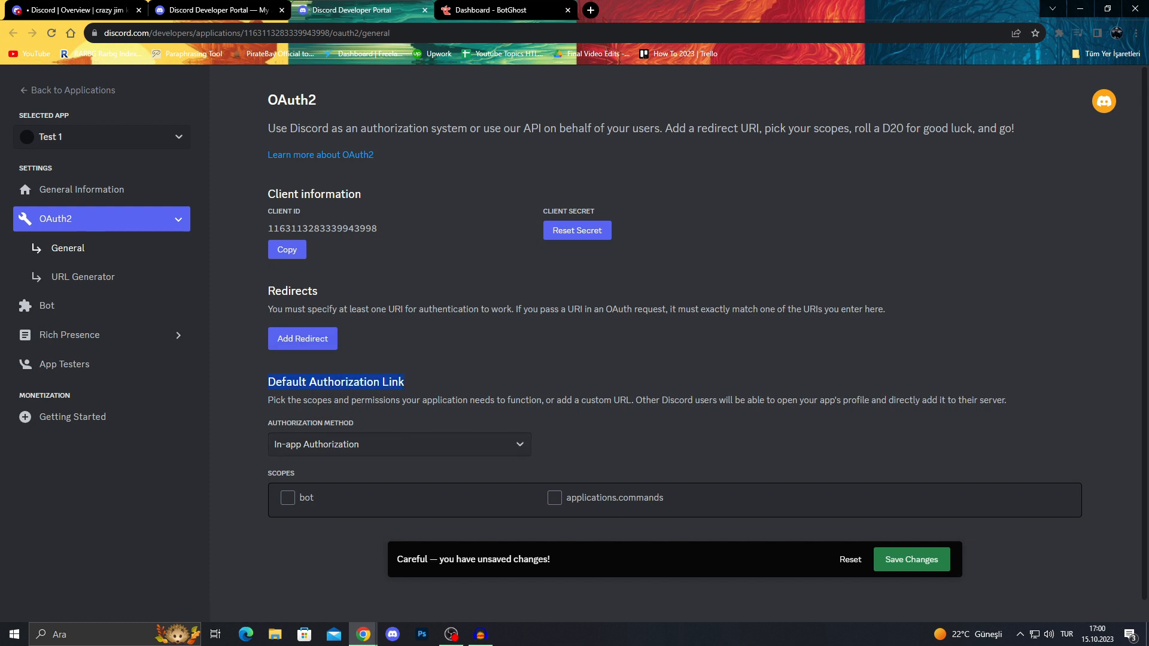
click(287, 498)
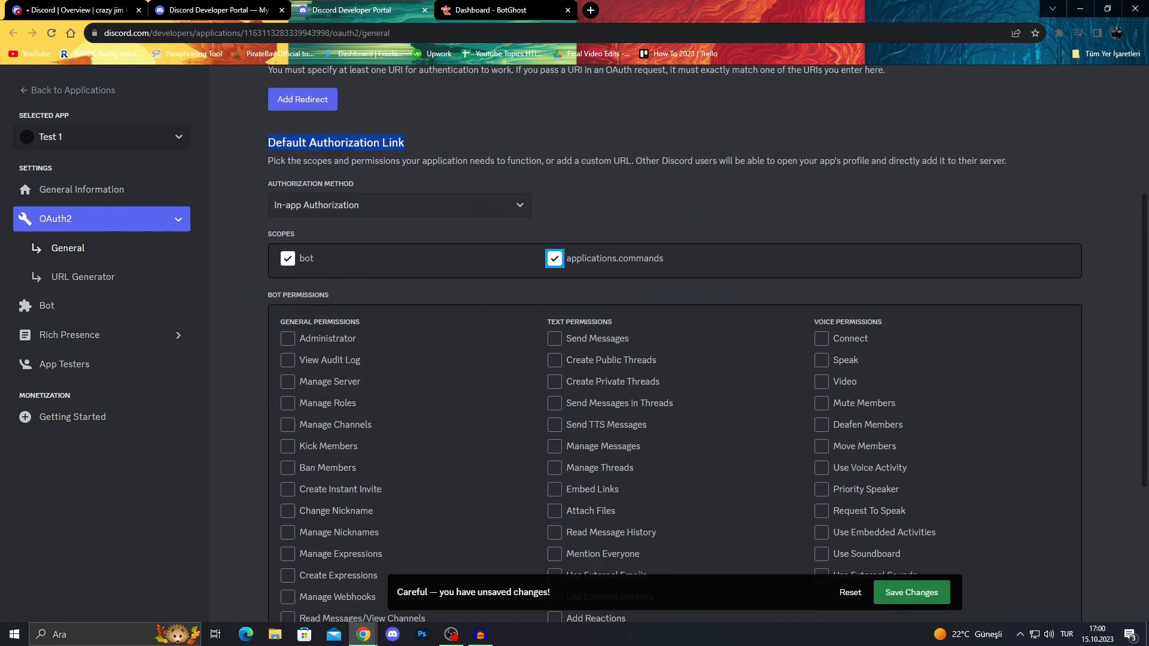
click(287, 339)
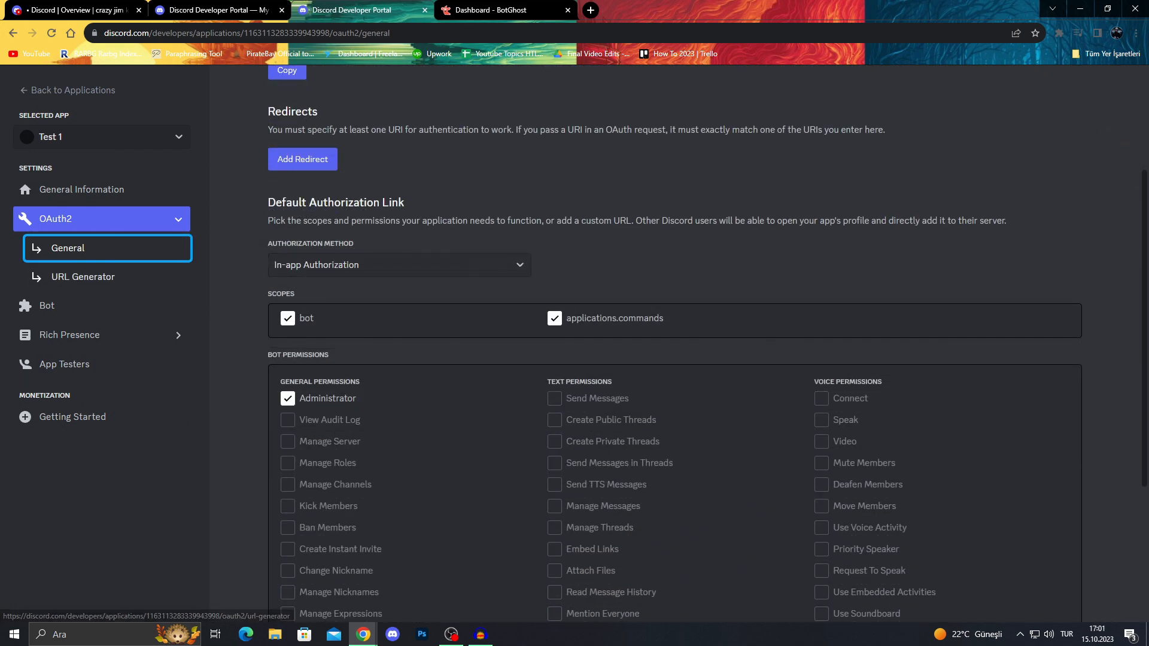
In the URL Generator, build an invite with bot, applications.commands and Administrator and copy it.
click(83, 277)
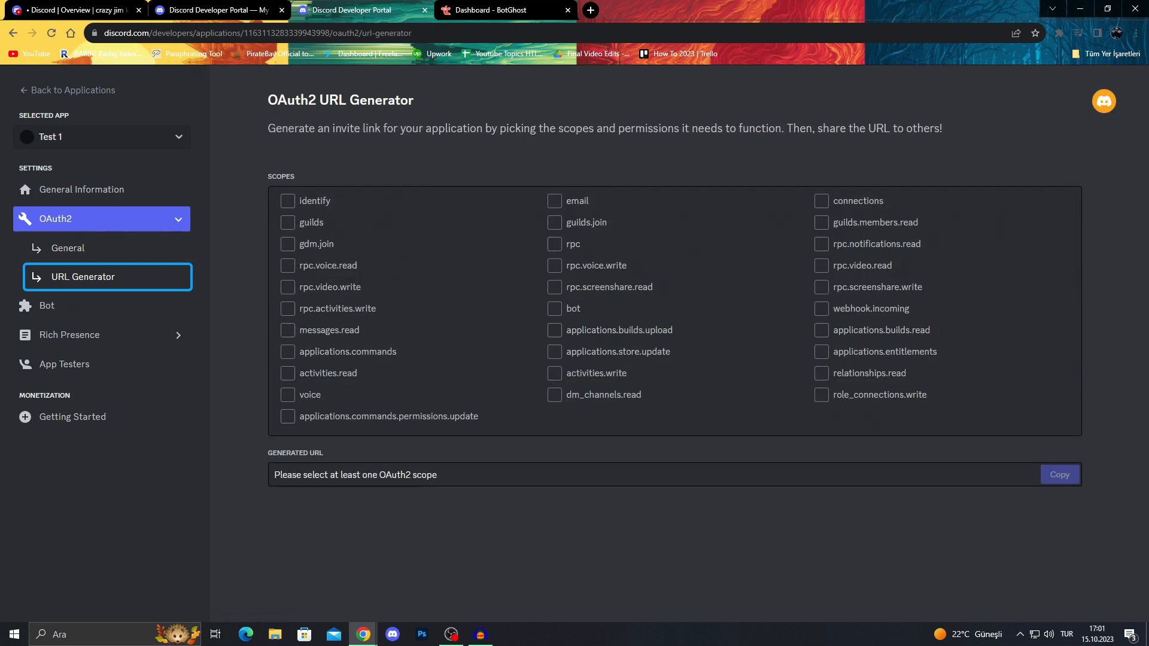
click(554, 309)
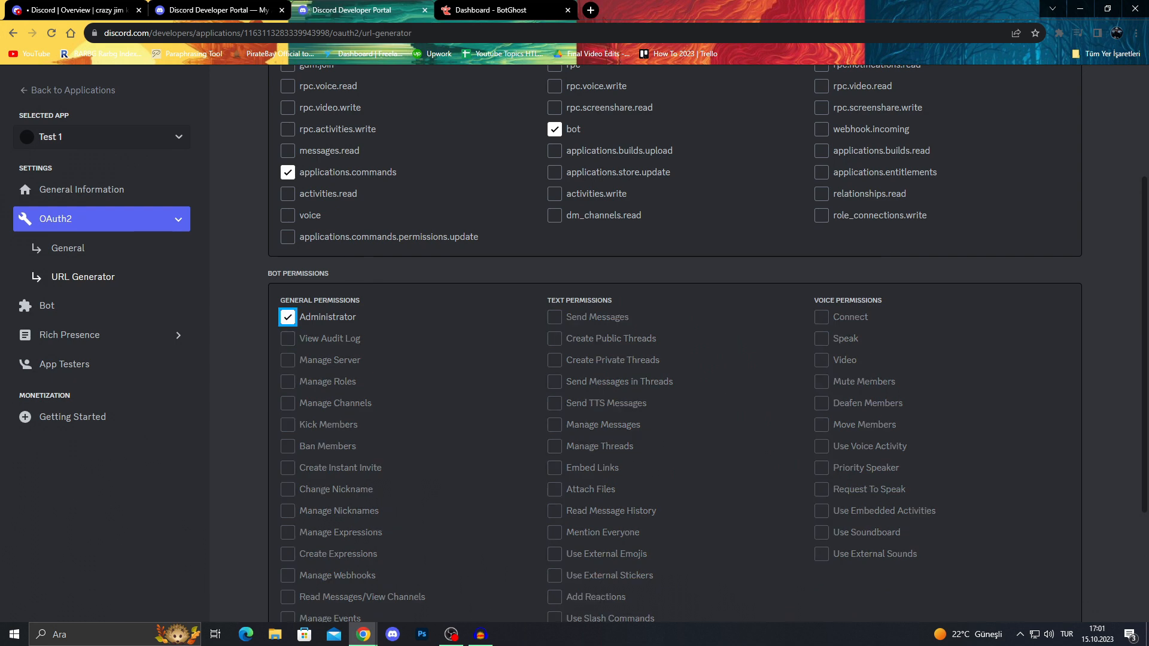
scroll(down, 3)
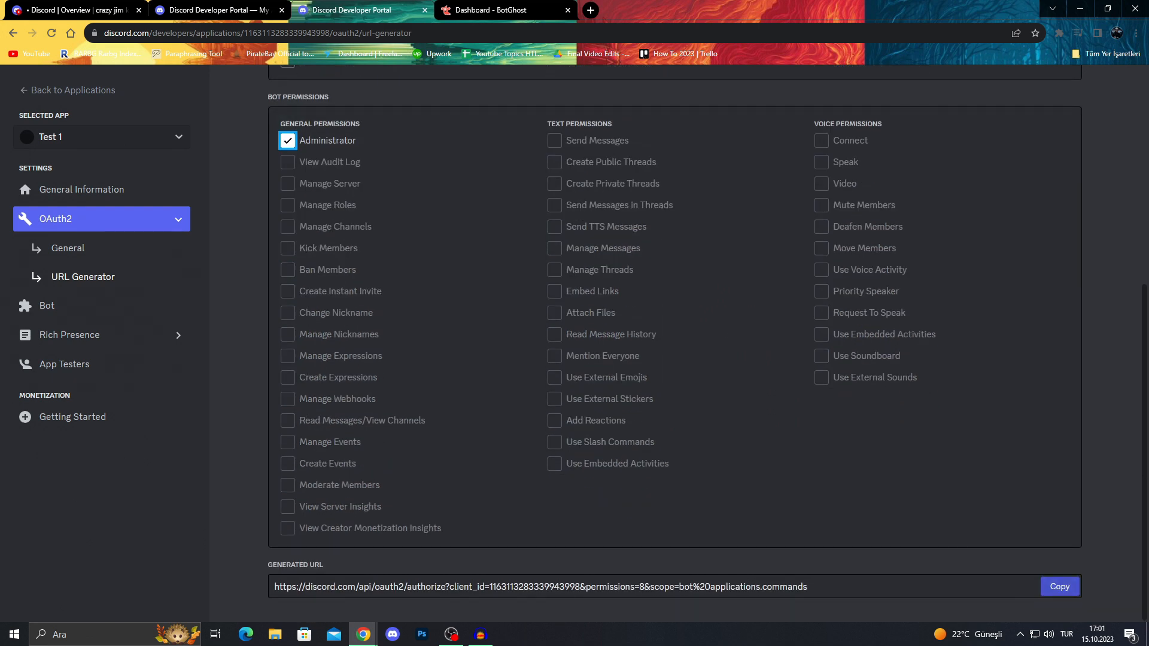
click(1058, 586)
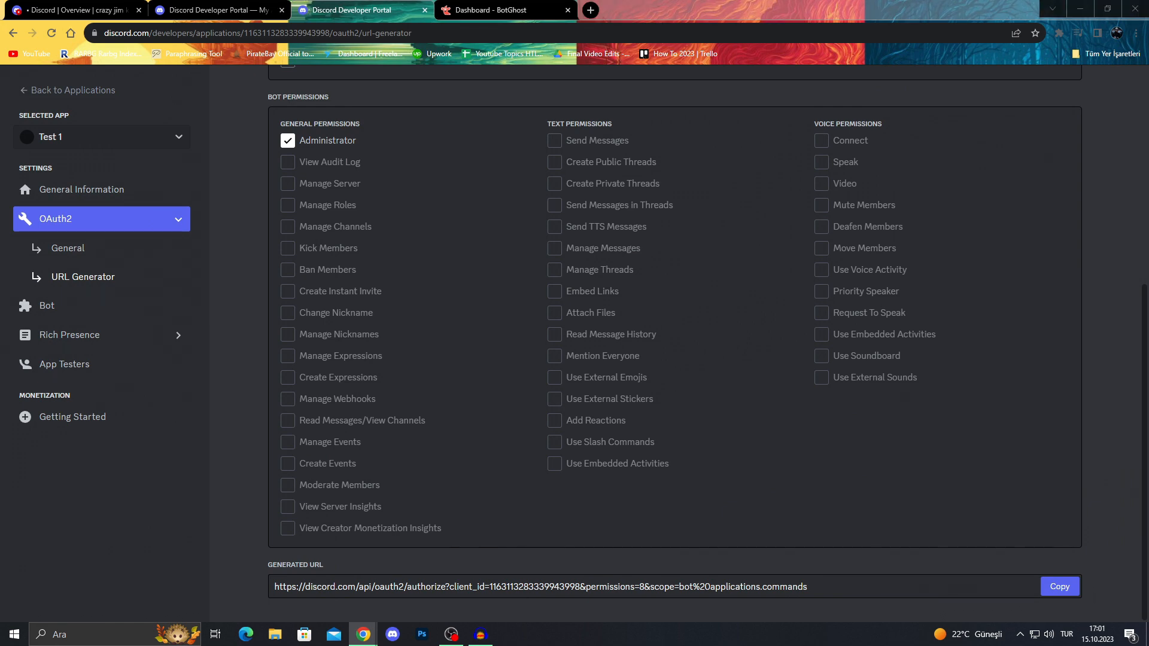
click(589, 10)
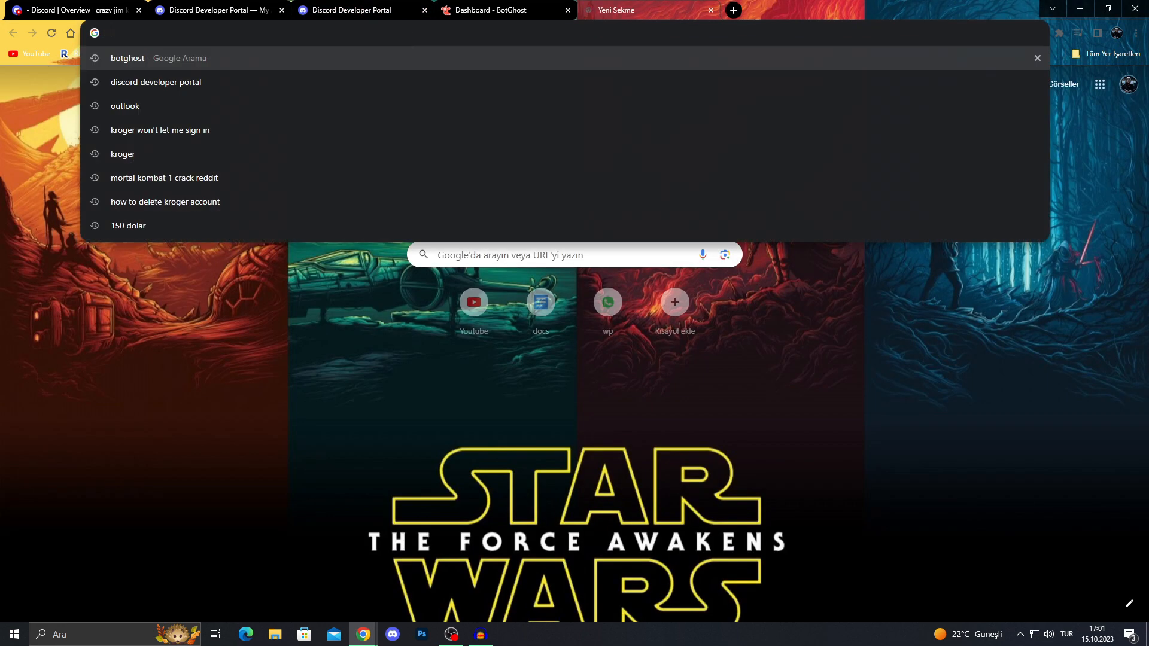
Follow the invite URL and authorize the Test 1 bot for the server.
key(Return)
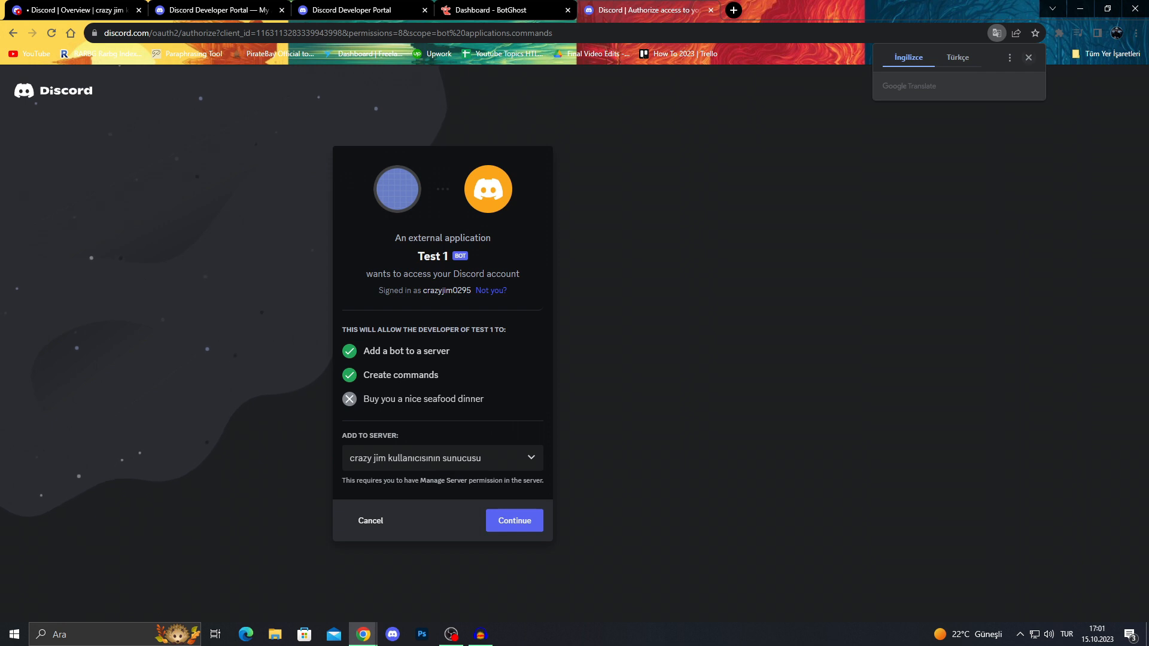
click(1026, 57)
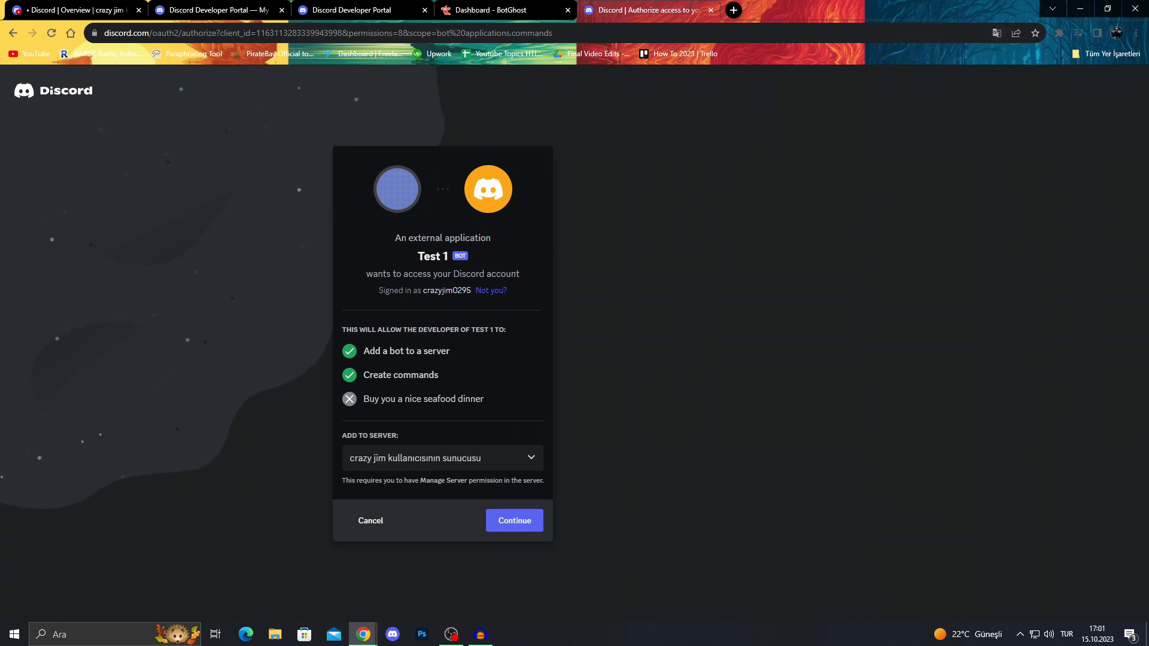
click(513, 520)
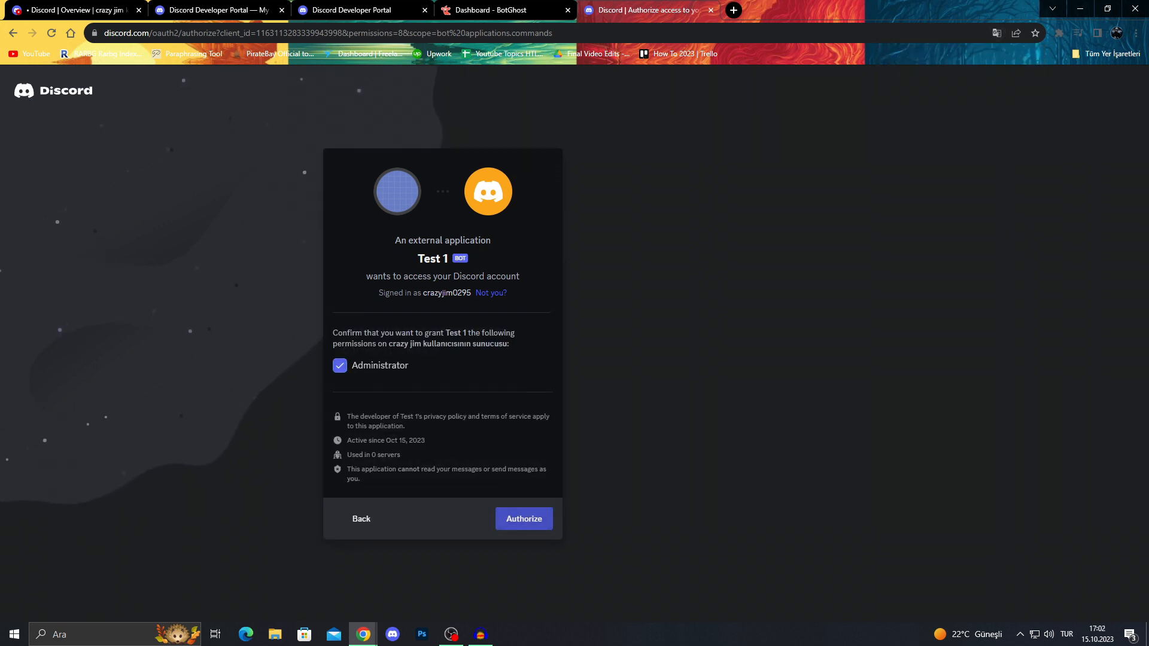
click(523, 518)
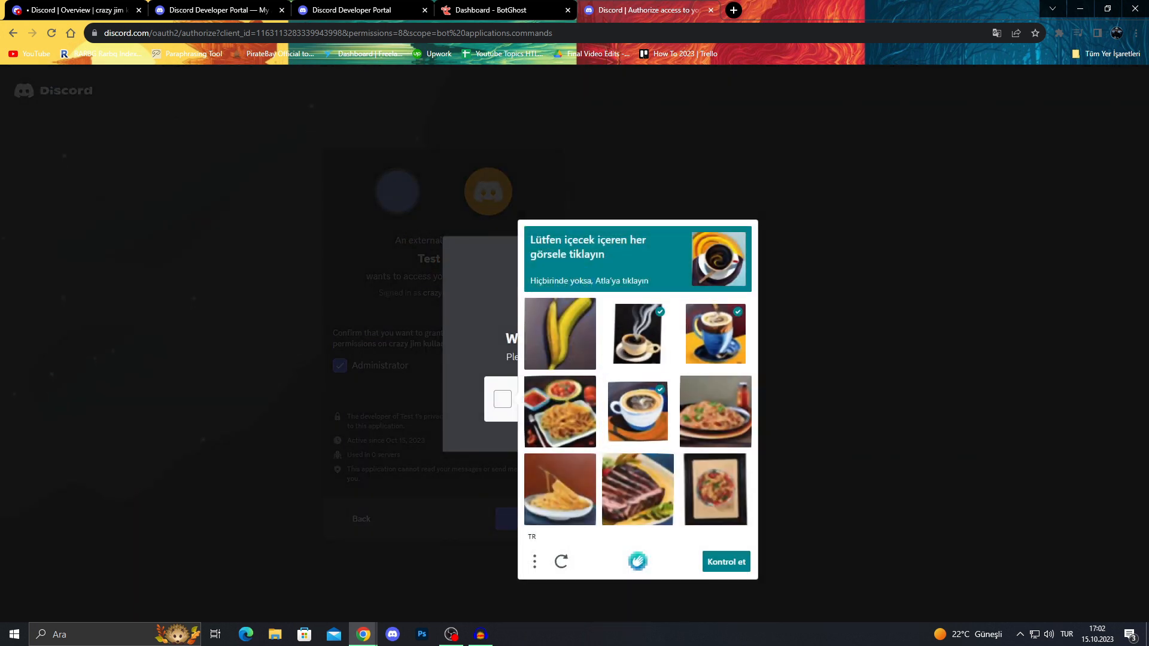
Pass the captcha verification and go to the server the bot joined.
click(725, 561)
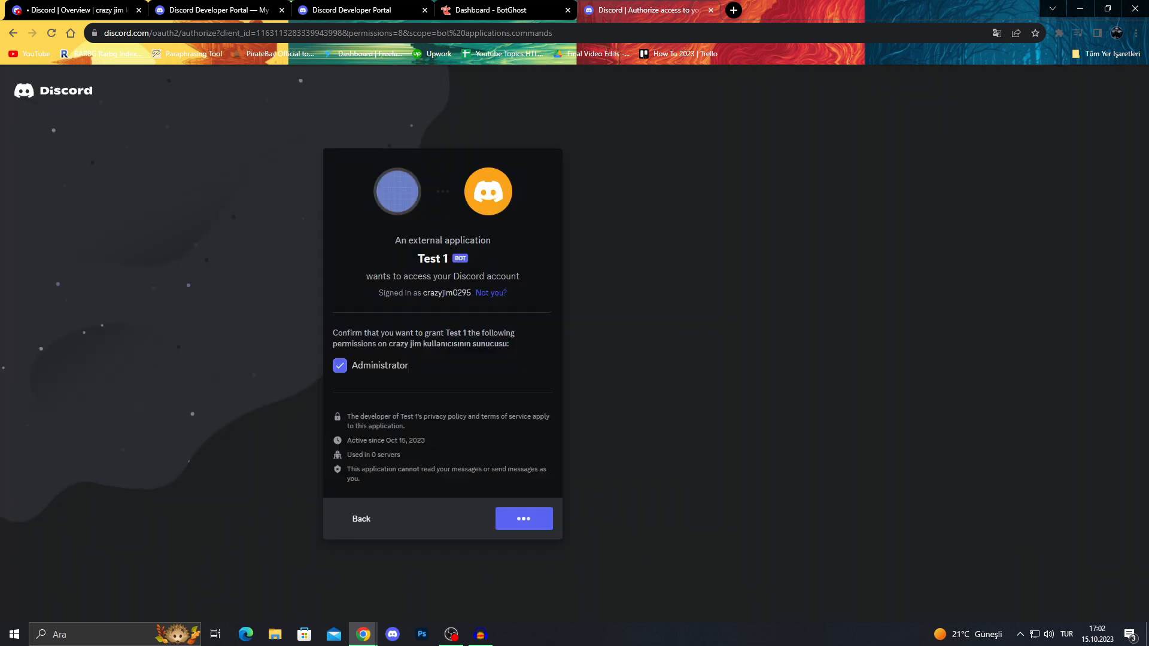
click(523, 518)
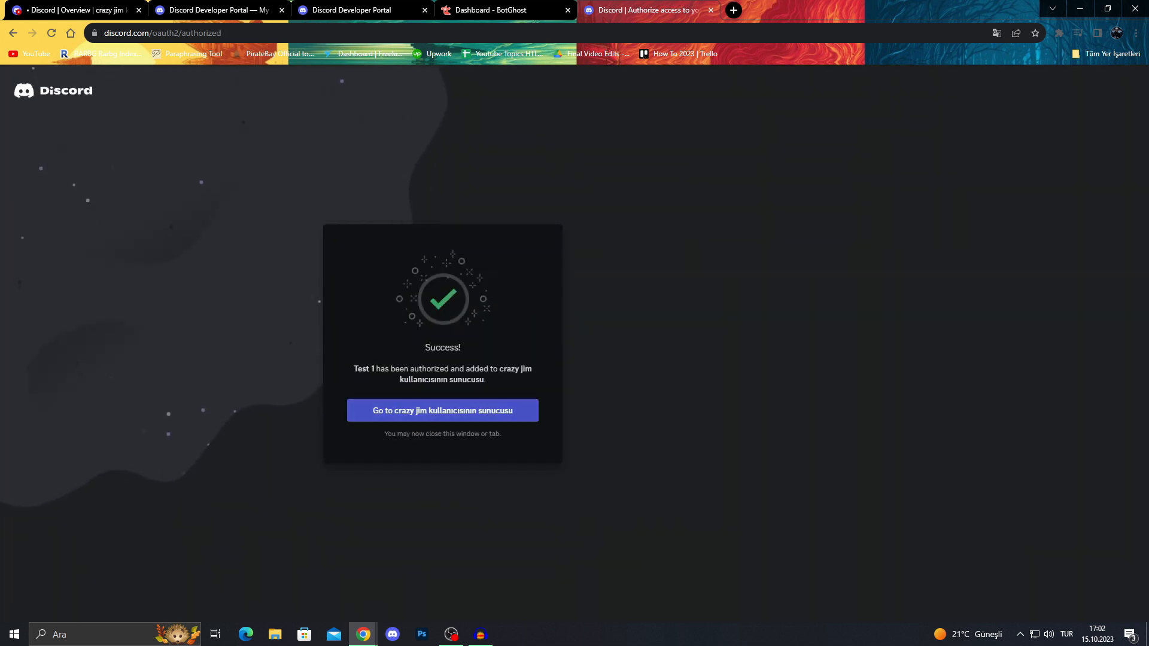
click(441, 411)
text(/activedevbadge)
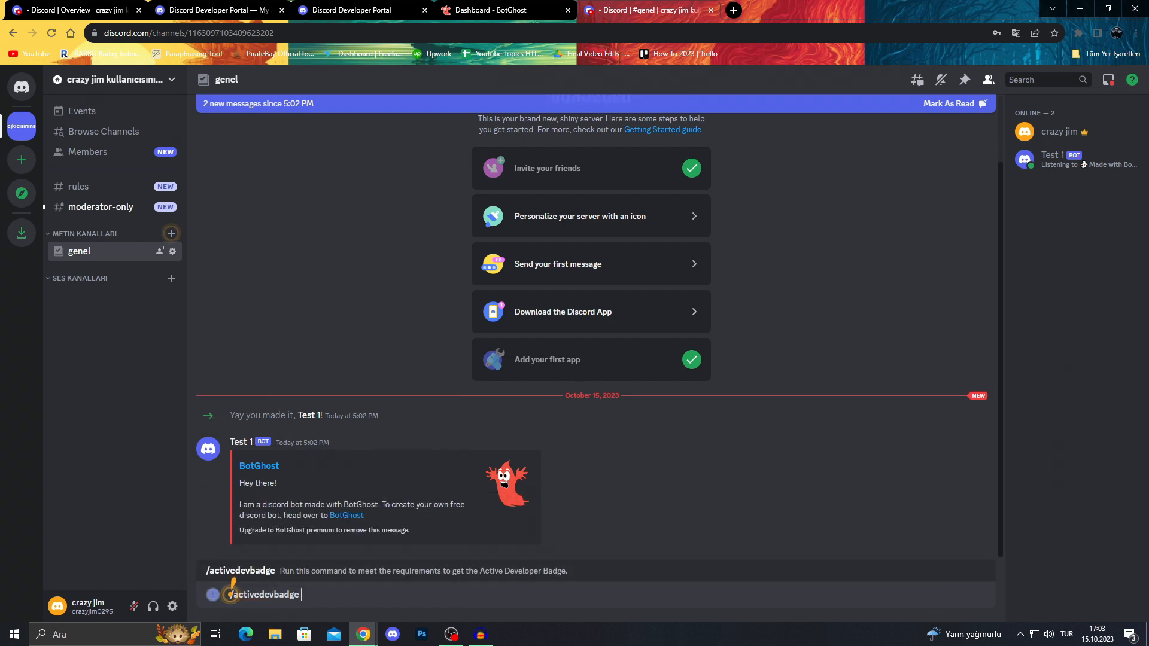
Send /activedevbadge in #genel and view the bot's badge-claim reply.
key(Return)
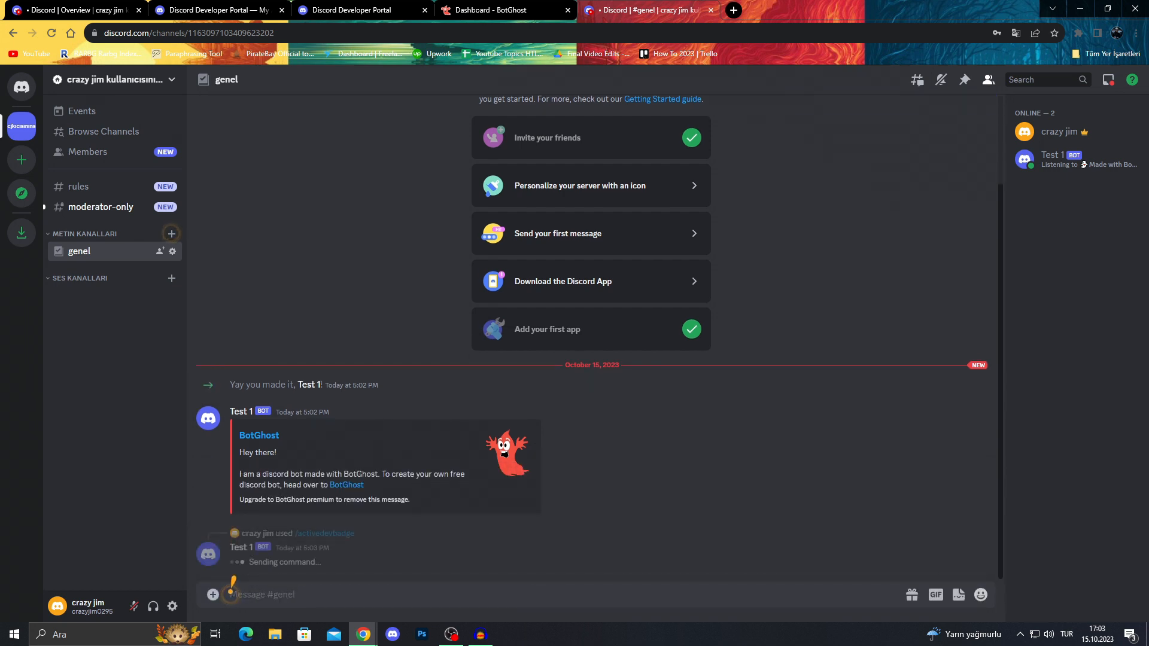
scroll(down, 3)
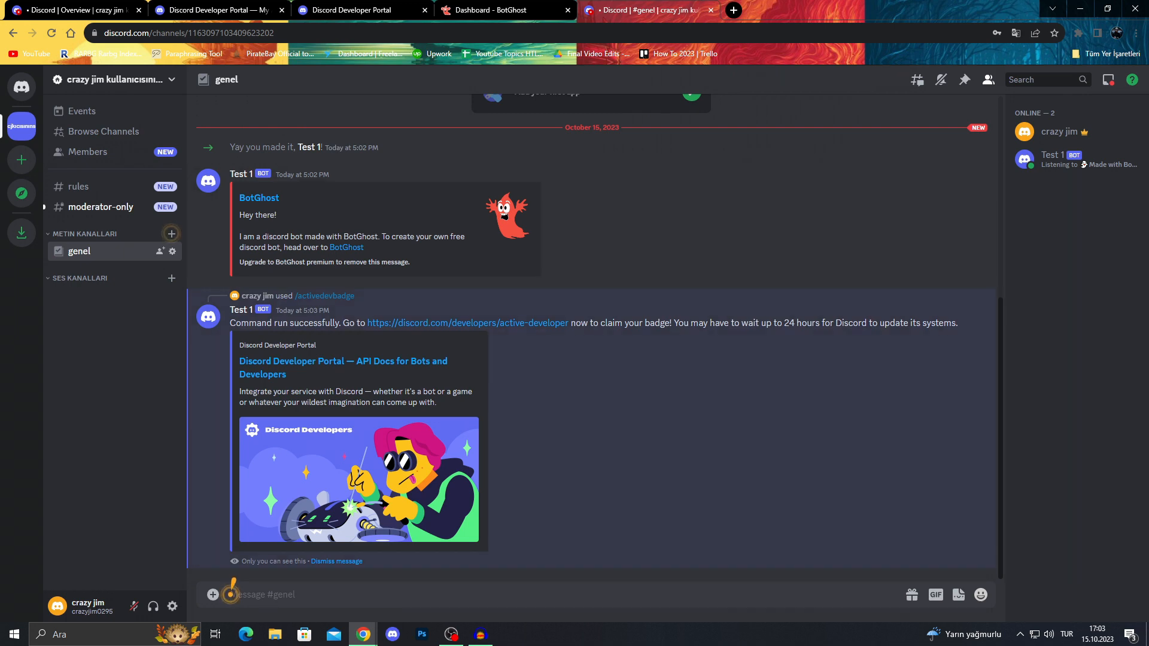
mouse_move(466, 323)
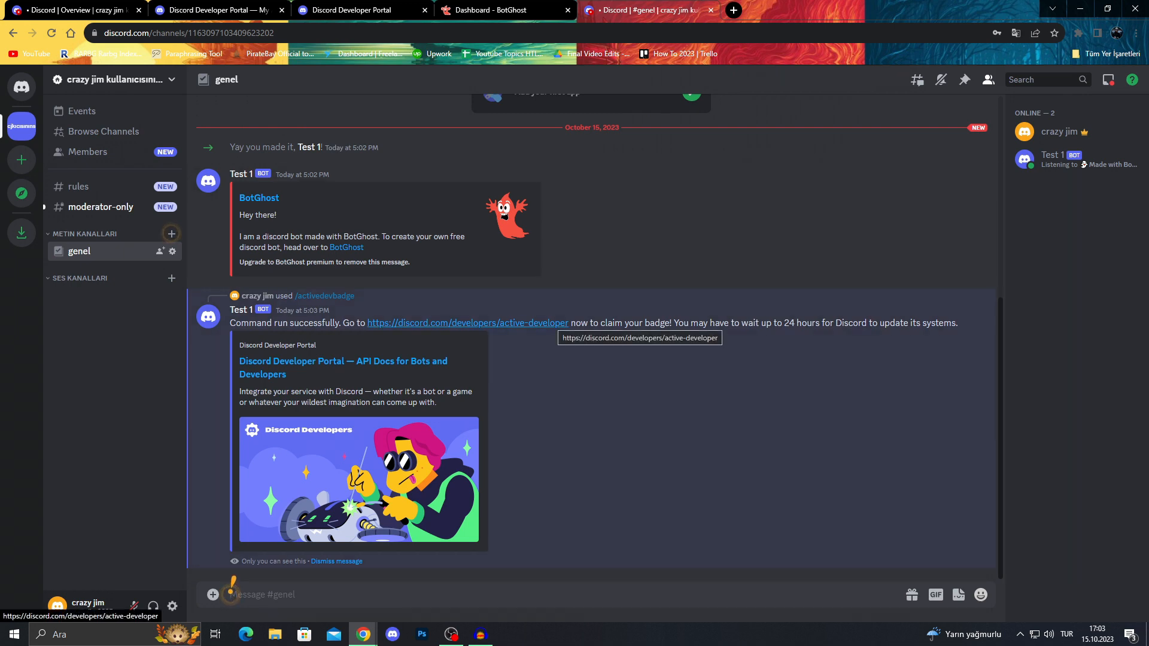
Check the active-developer badge page (not eligible yet), then return to Discord's friends home.
click(467, 323)
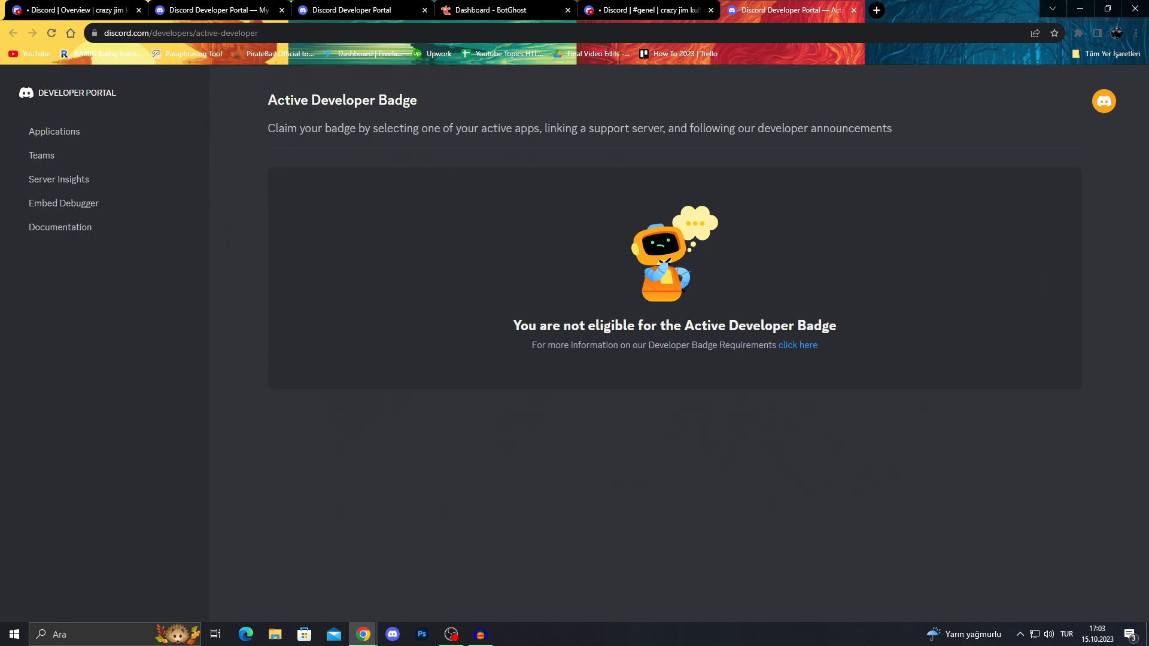
click(644, 10)
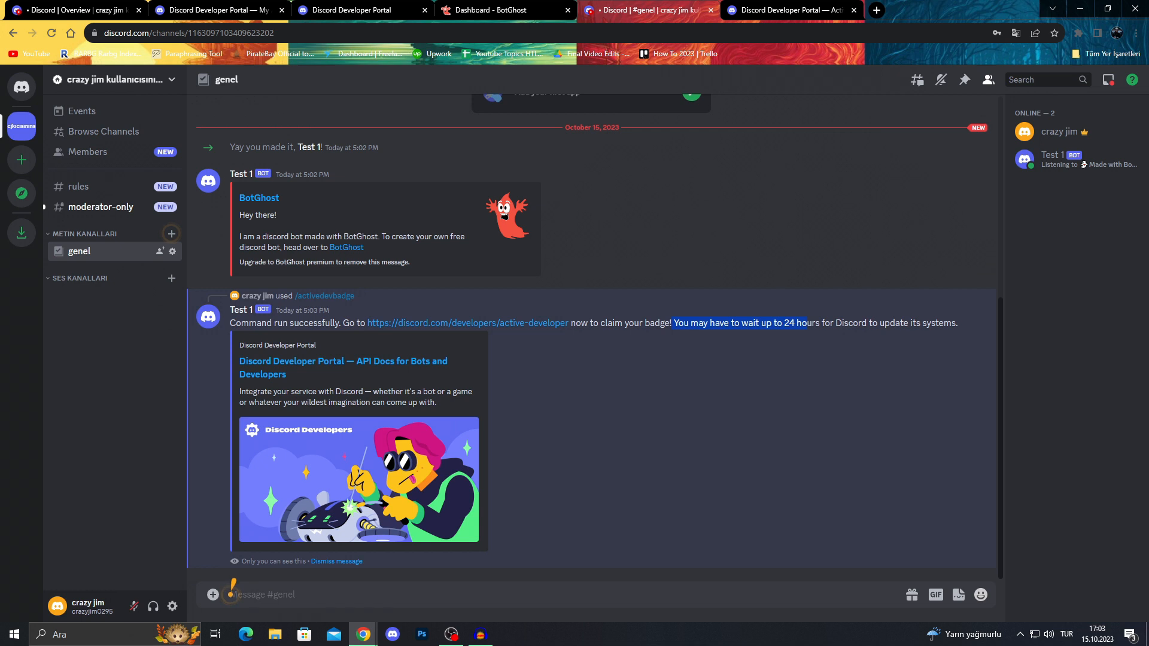
click(20, 87)
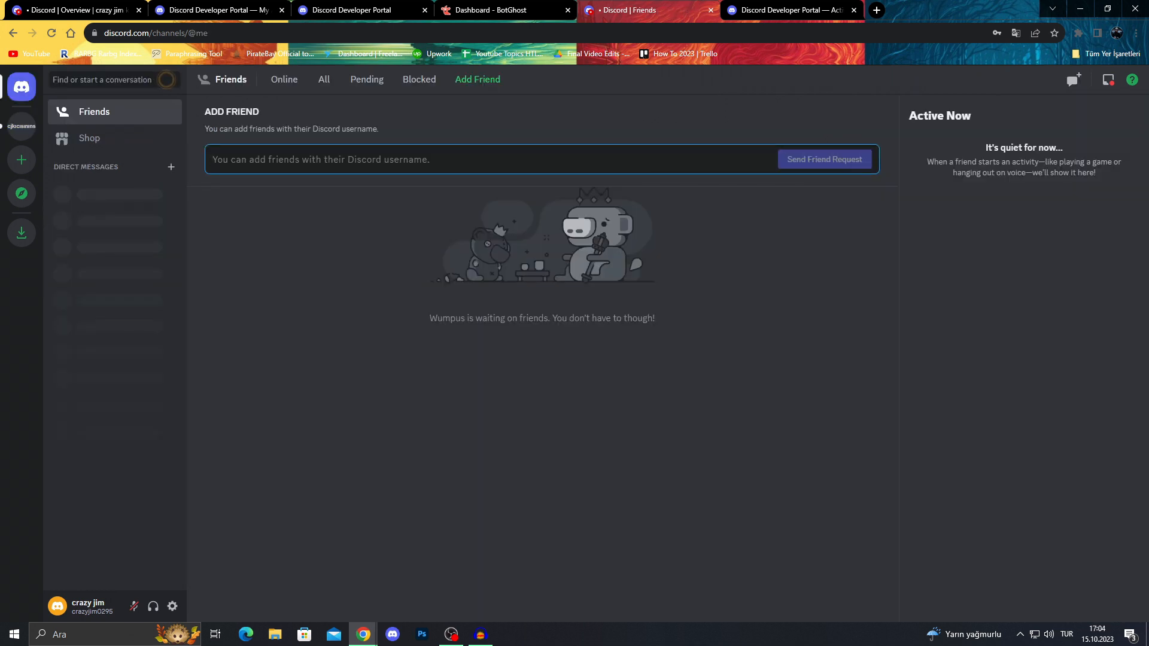